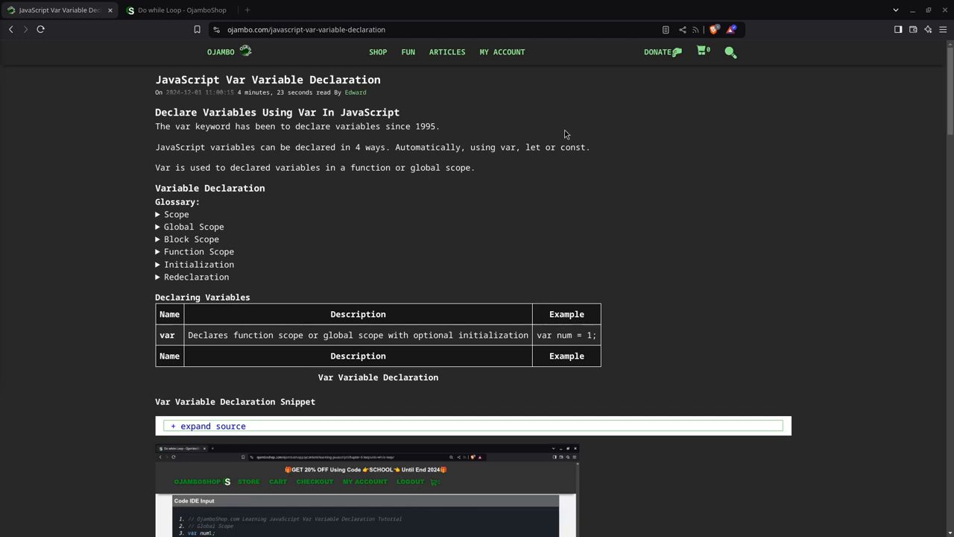
mouse_move(562, 128)
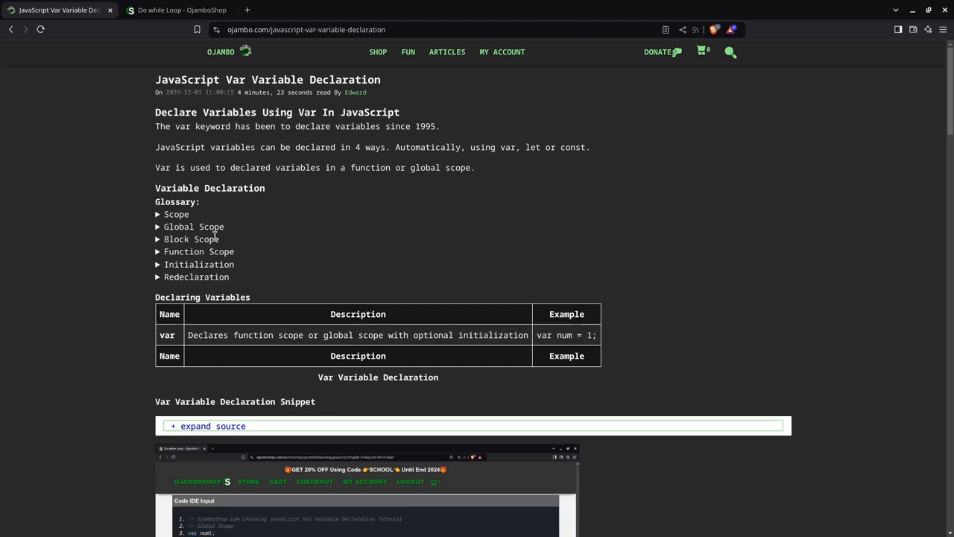
mouse_move(158, 245)
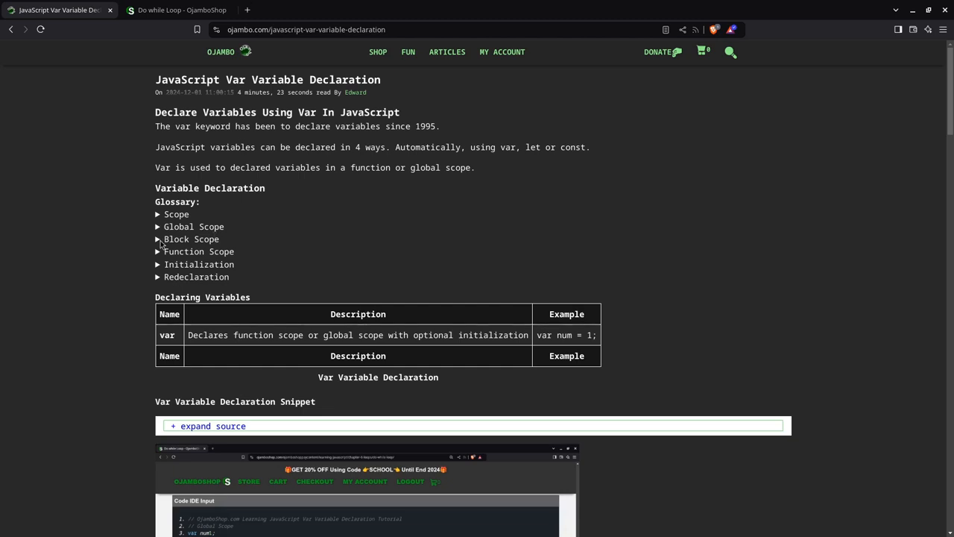
mouse_move(197, 240)
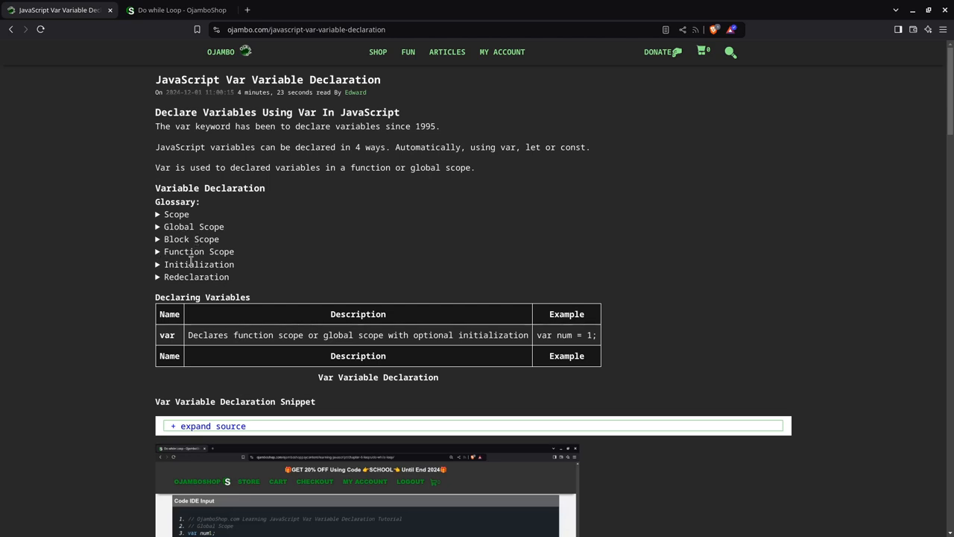
mouse_move(194, 262)
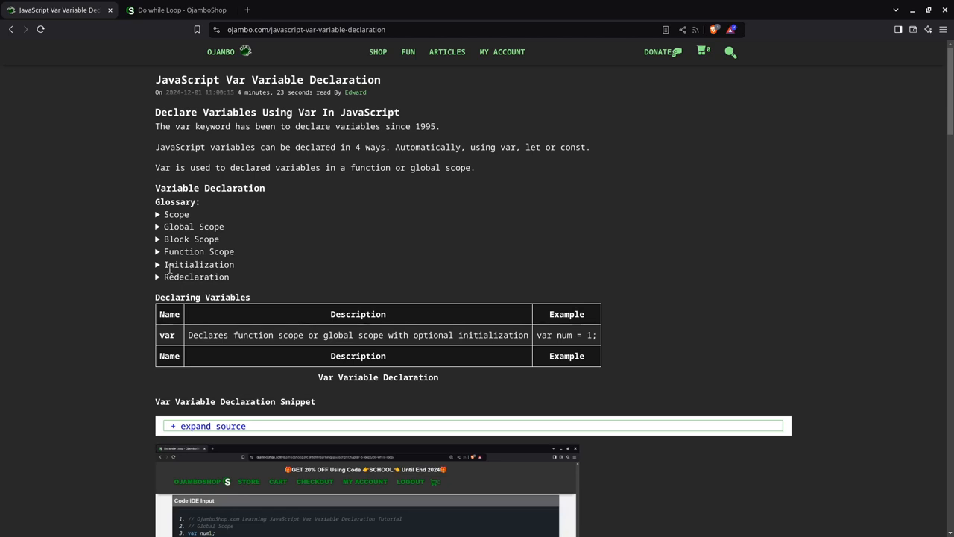
mouse_move(191, 276)
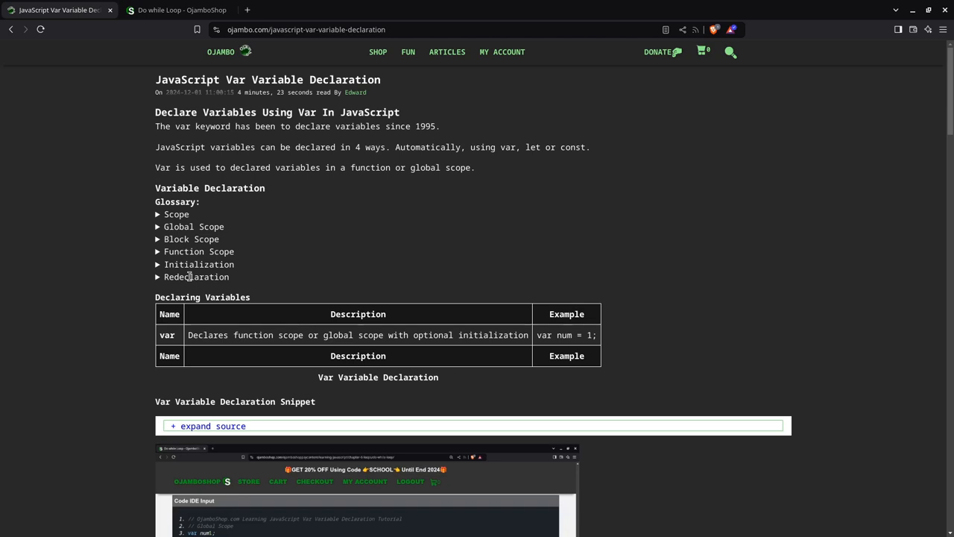
- Scroll the article until the Var Variable Declaration Snippet code screenshot and caption are fully in view
scroll(down, 3)
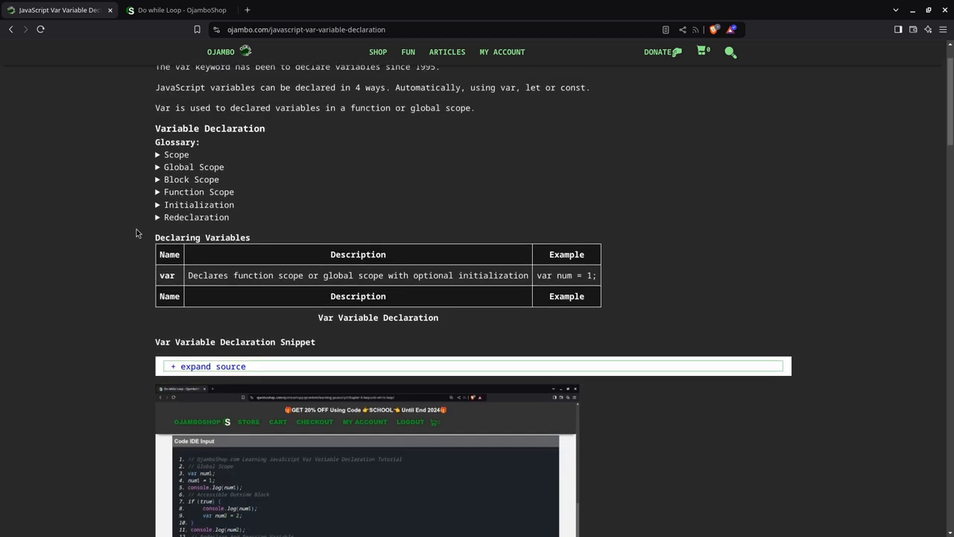
mouse_move(209, 176)
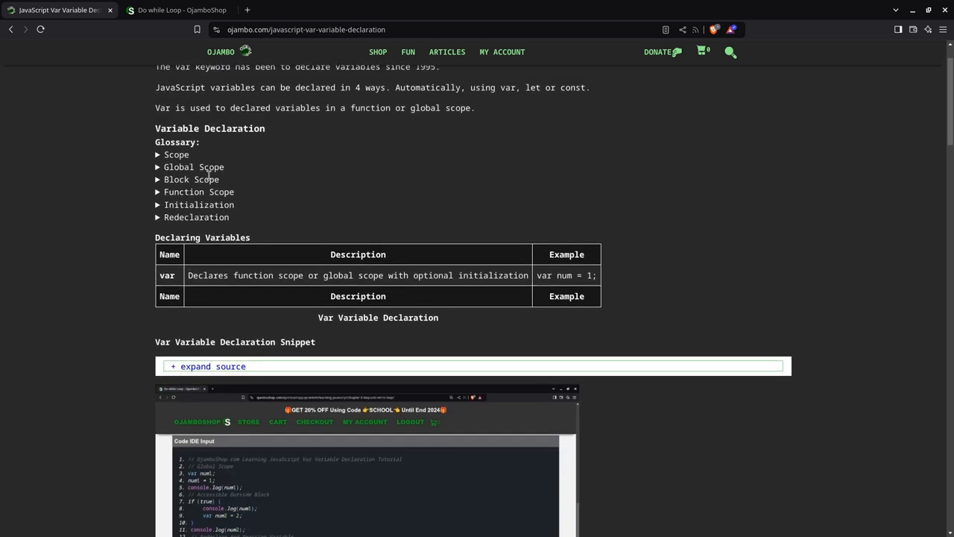
mouse_move(107, 238)
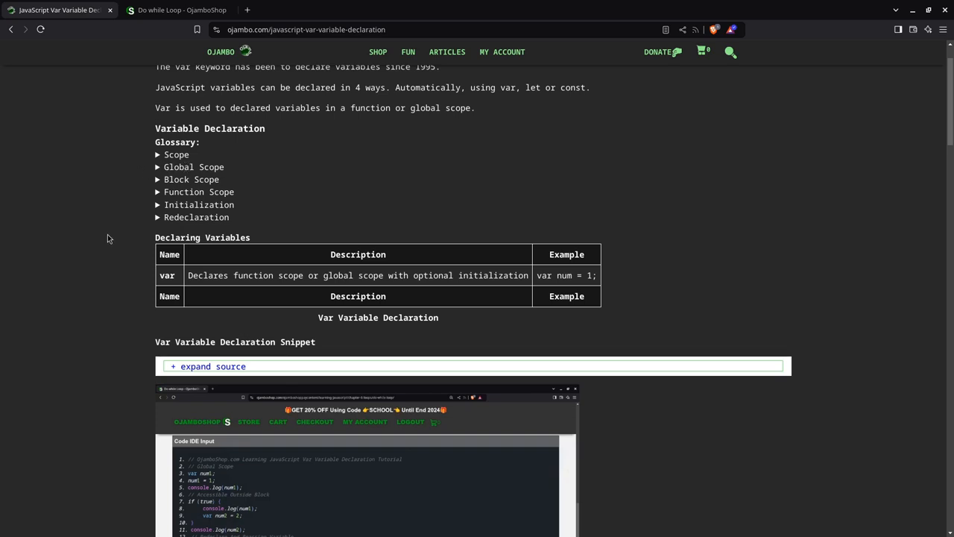
mouse_move(191, 281)
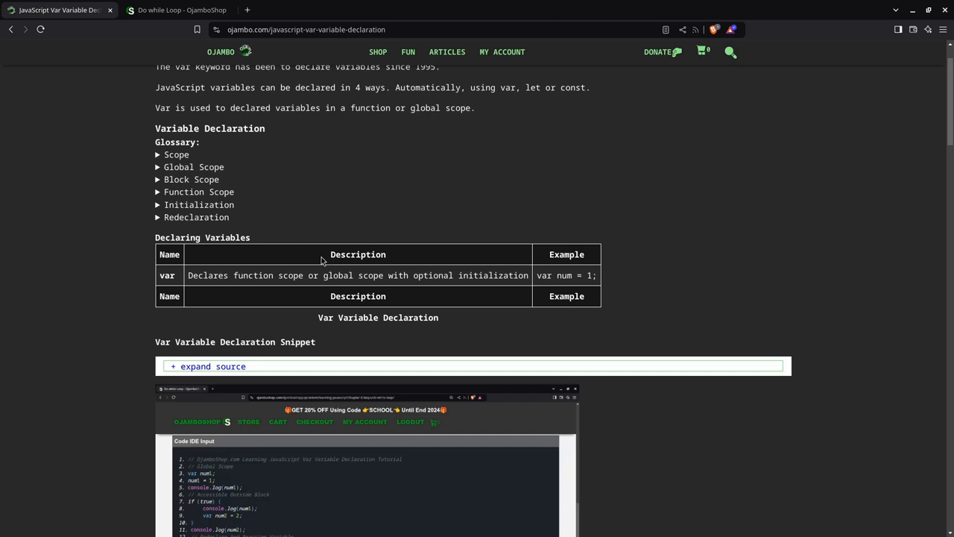
mouse_move(103, 296)
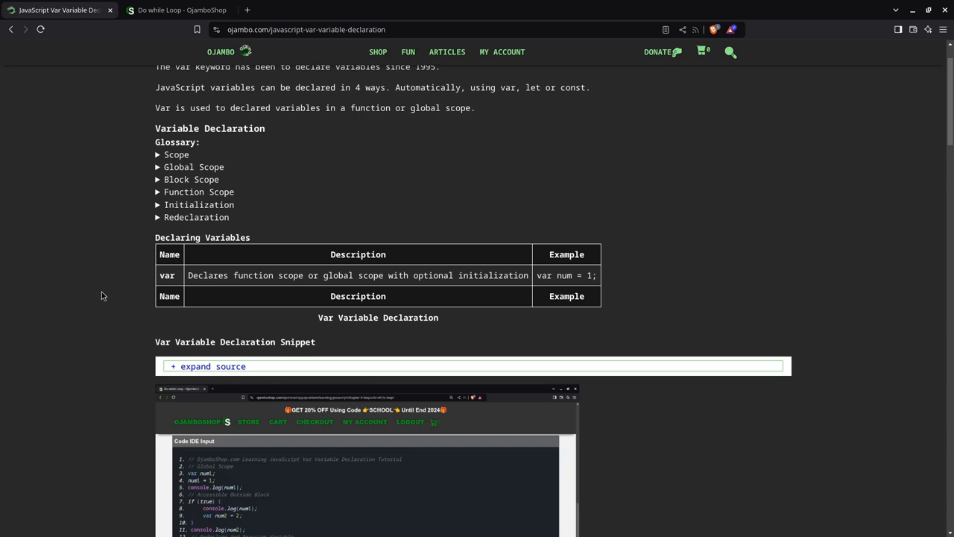
mouse_move(206, 217)
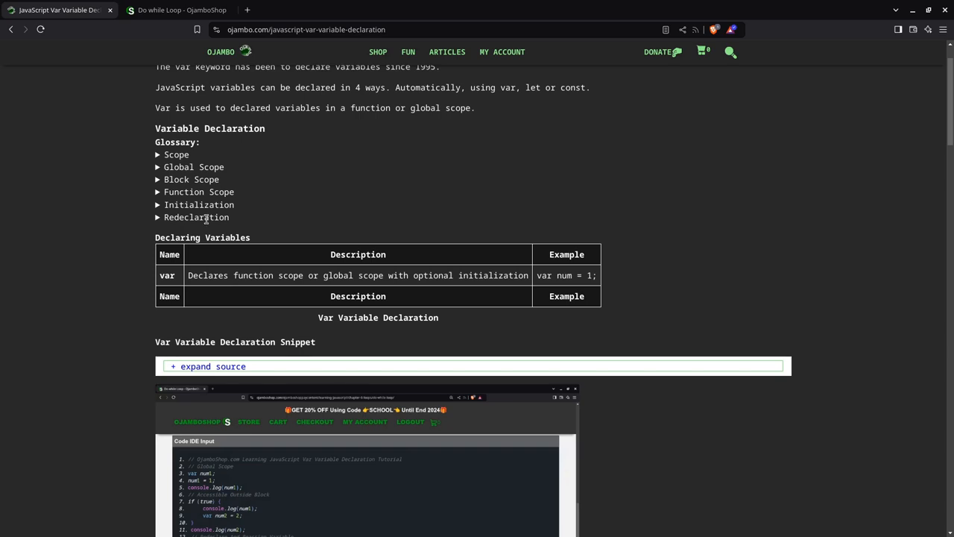
mouse_move(107, 261)
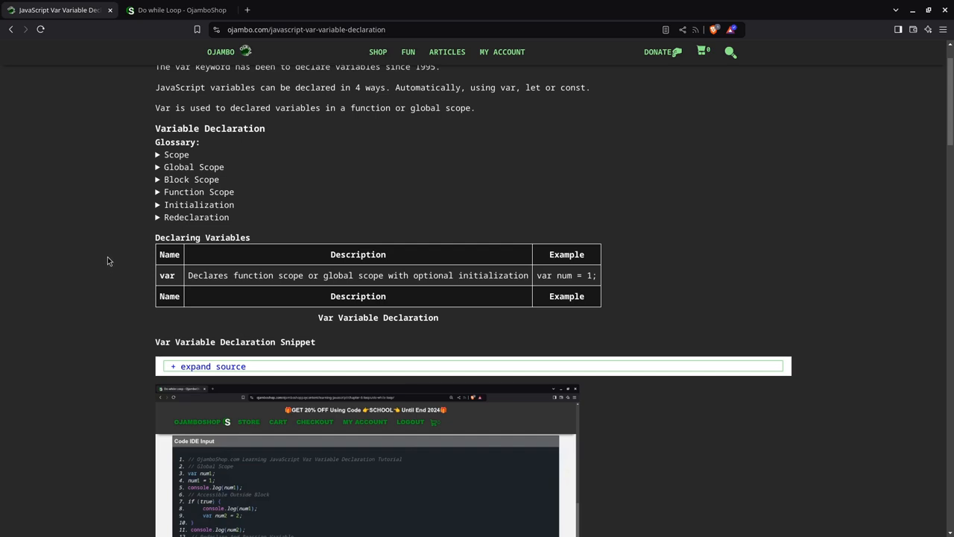
mouse_move(96, 255)
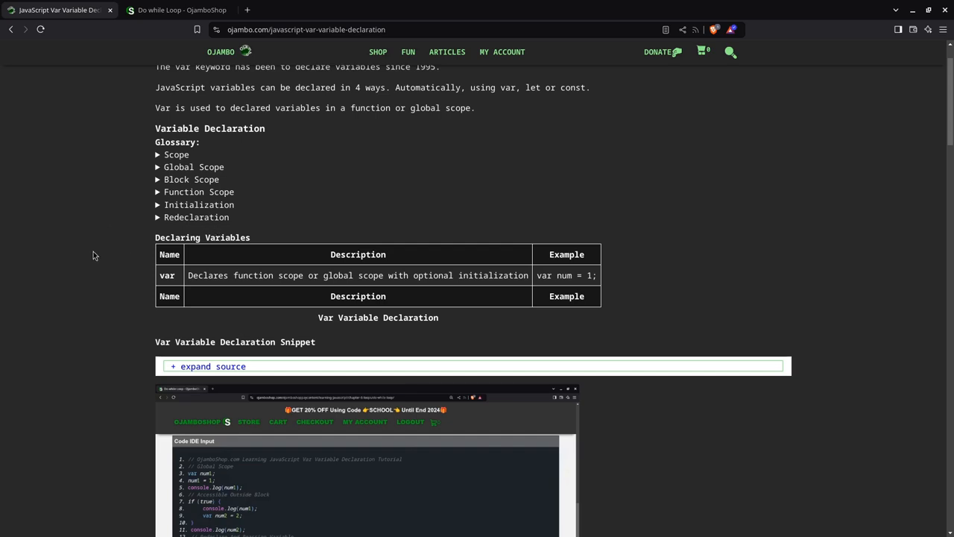
mouse_move(93, 272)
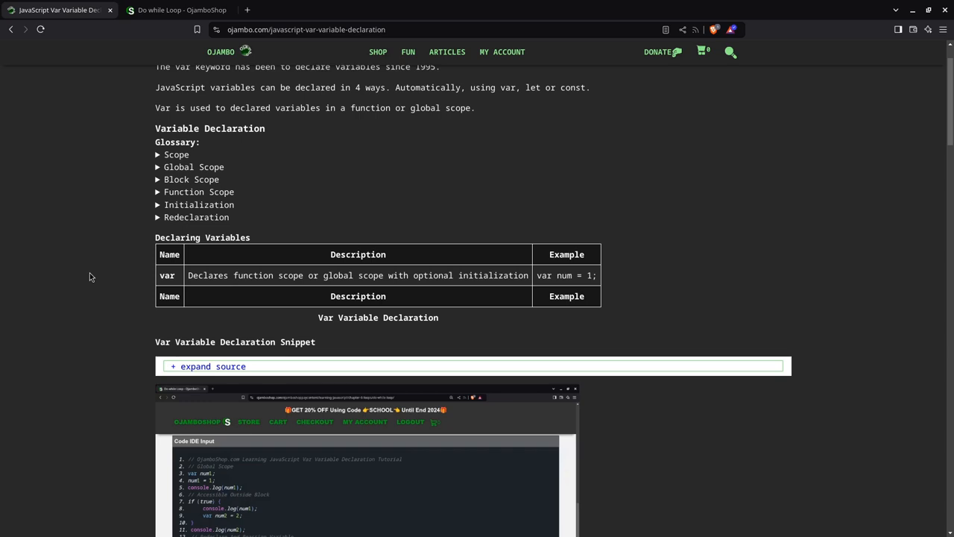
mouse_move(98, 253)
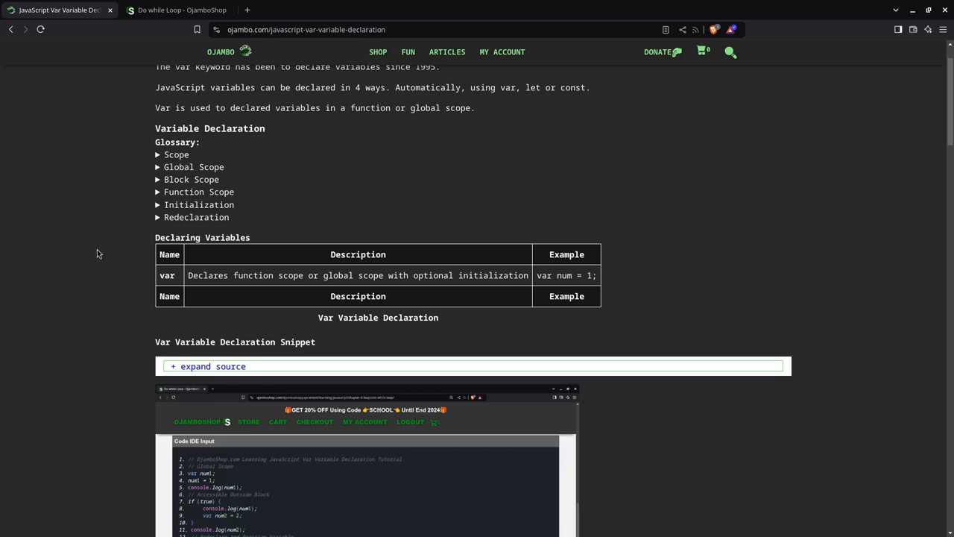
mouse_move(72, 250)
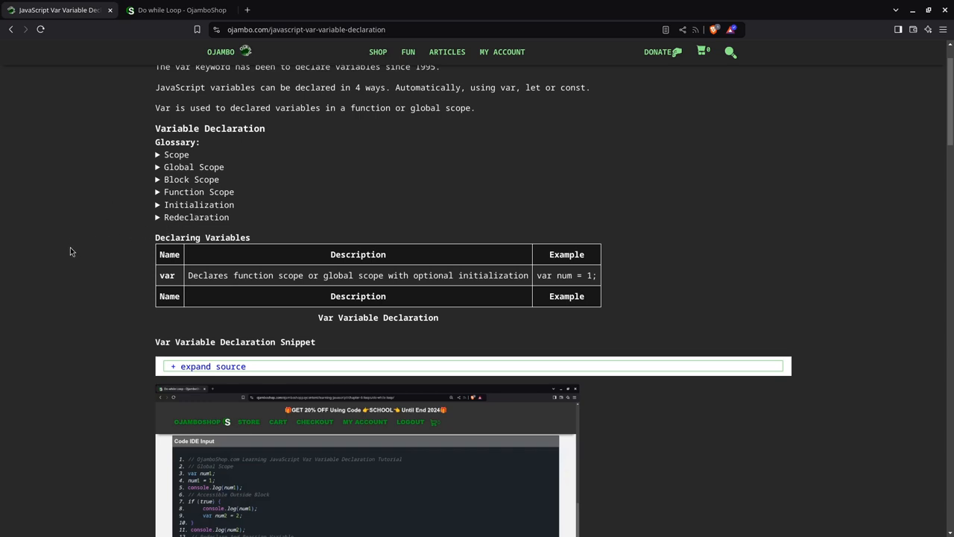
mouse_move(171, 182)
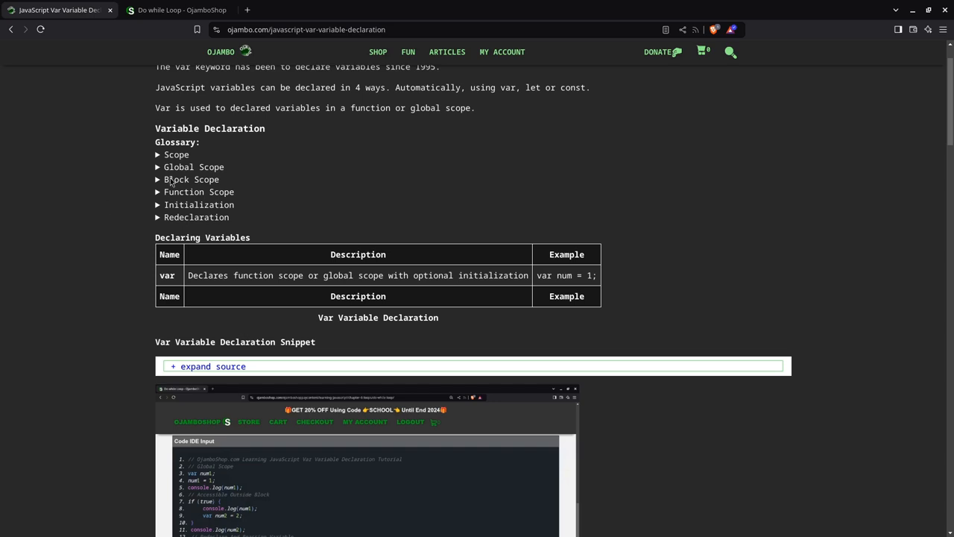
mouse_move(85, 252)
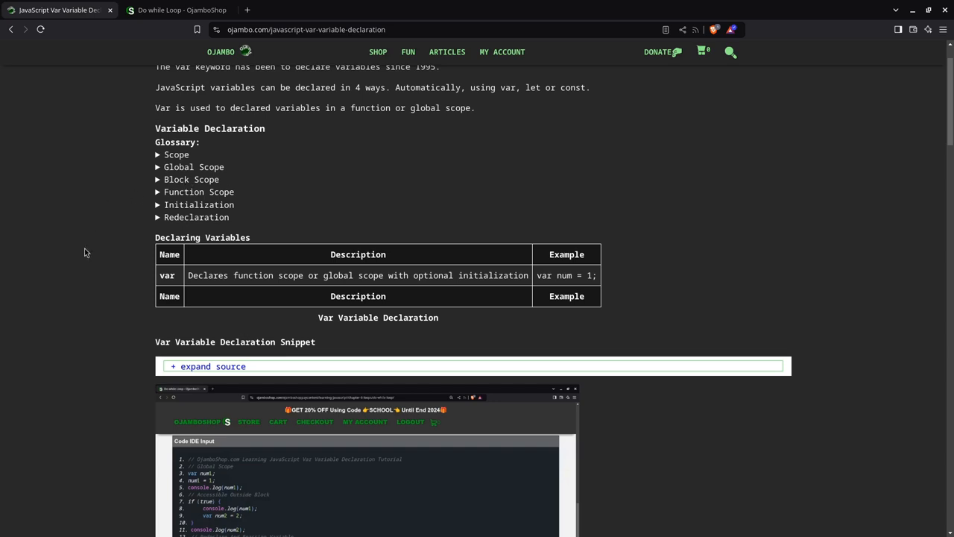
scroll(down, 3)
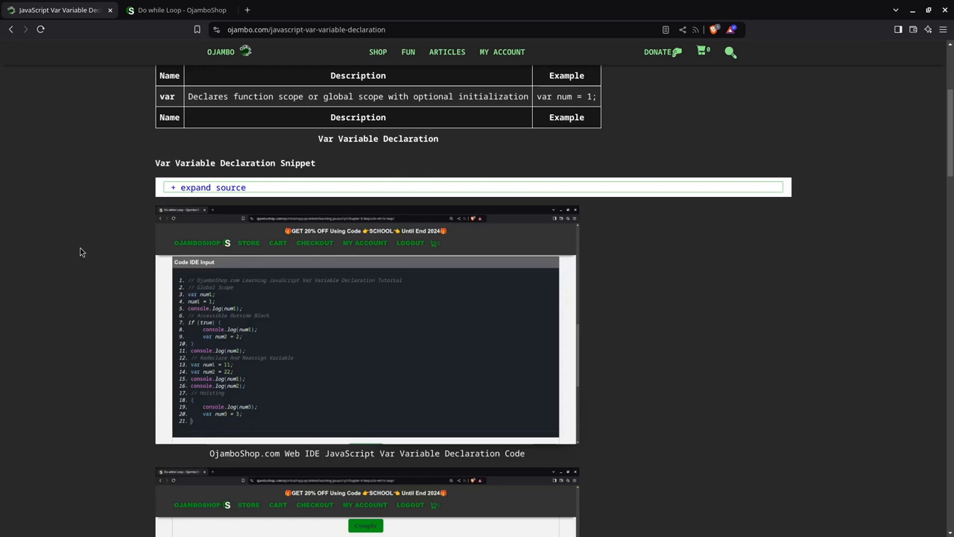
scroll(up, 3)
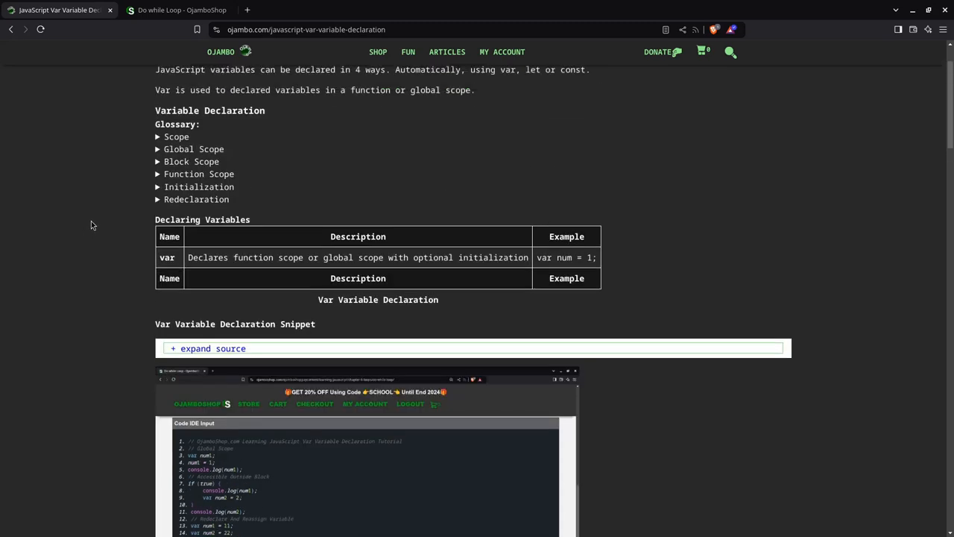
scroll(down, 3)
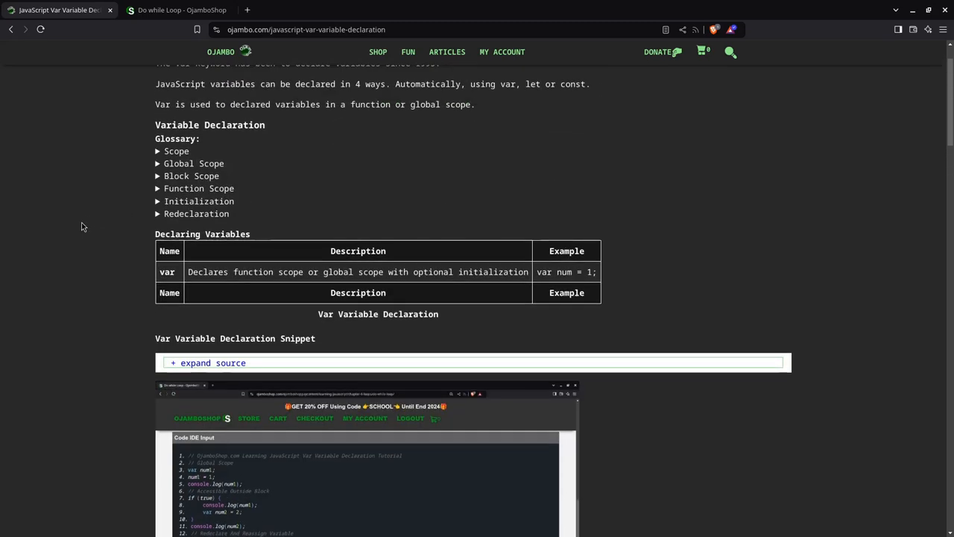
scroll(down, 3)
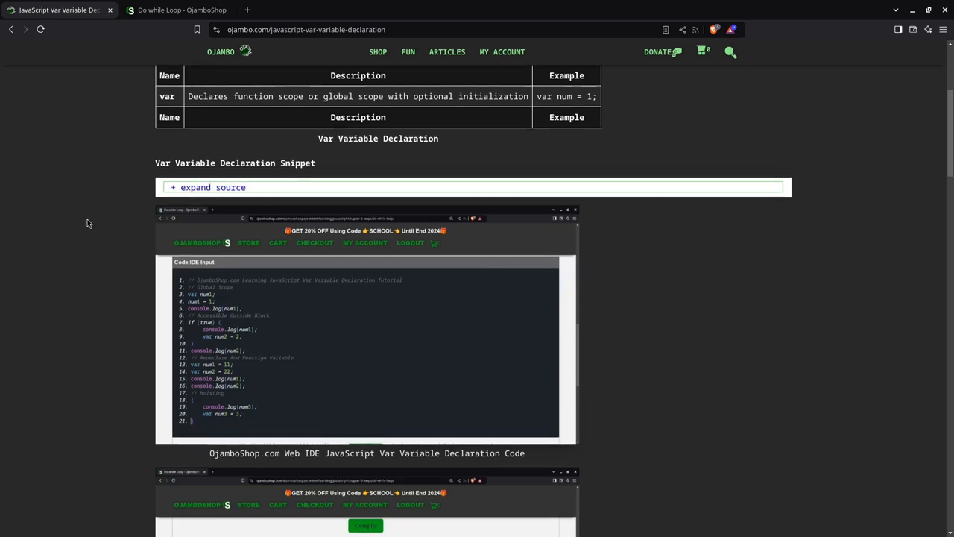
mouse_move(90, 213)
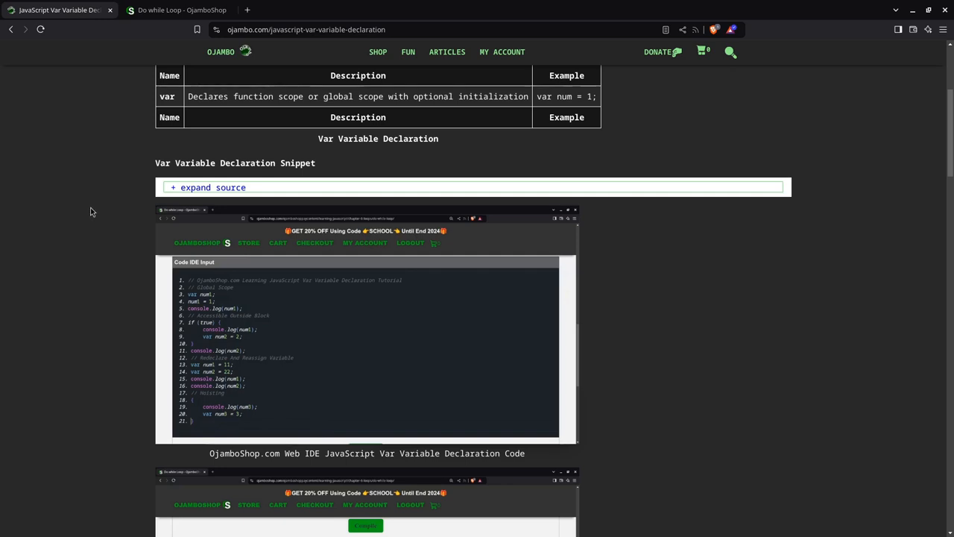
mouse_move(96, 215)
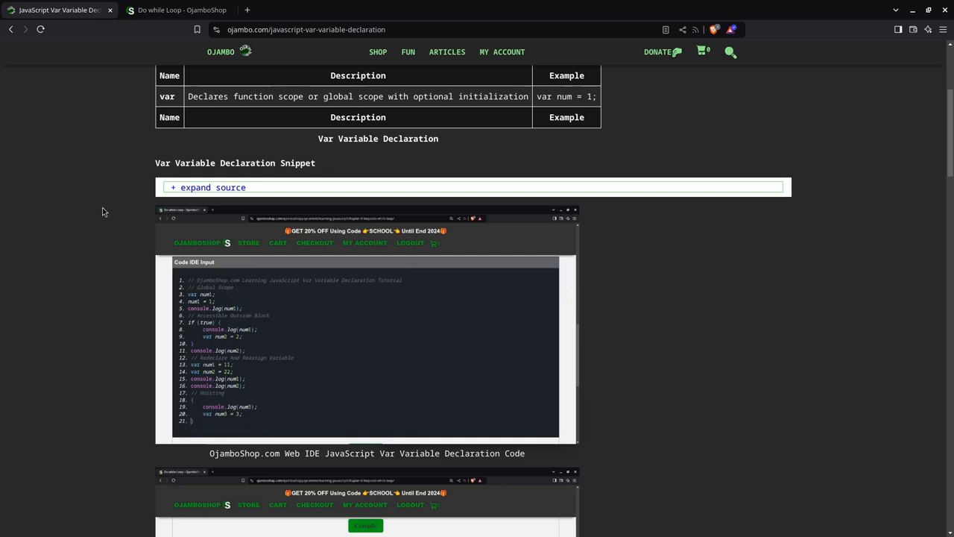
mouse_move(237, 296)
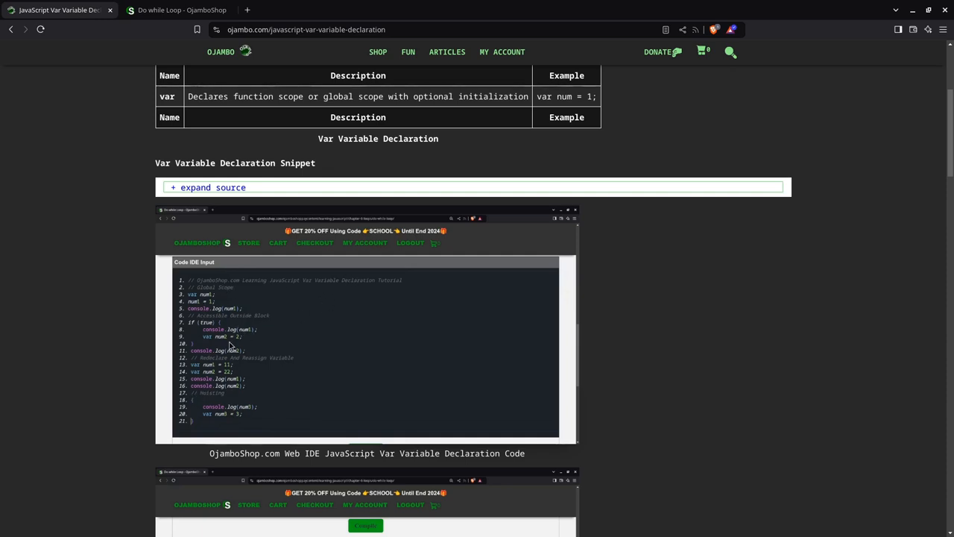
- Scroll down to the result screenshot showing output 1, 1, 2, 11, 22 with its caption
scroll(down, 3)
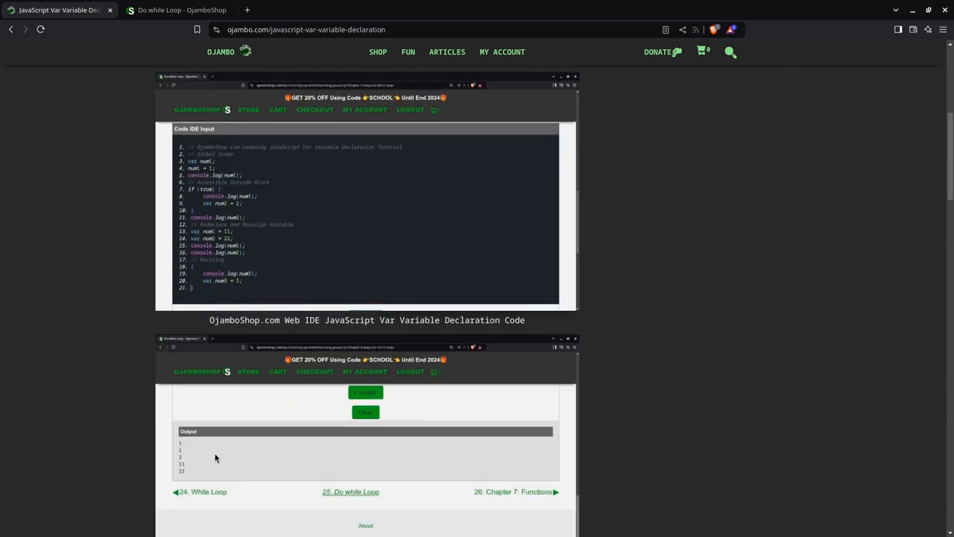
scroll(down, 3)
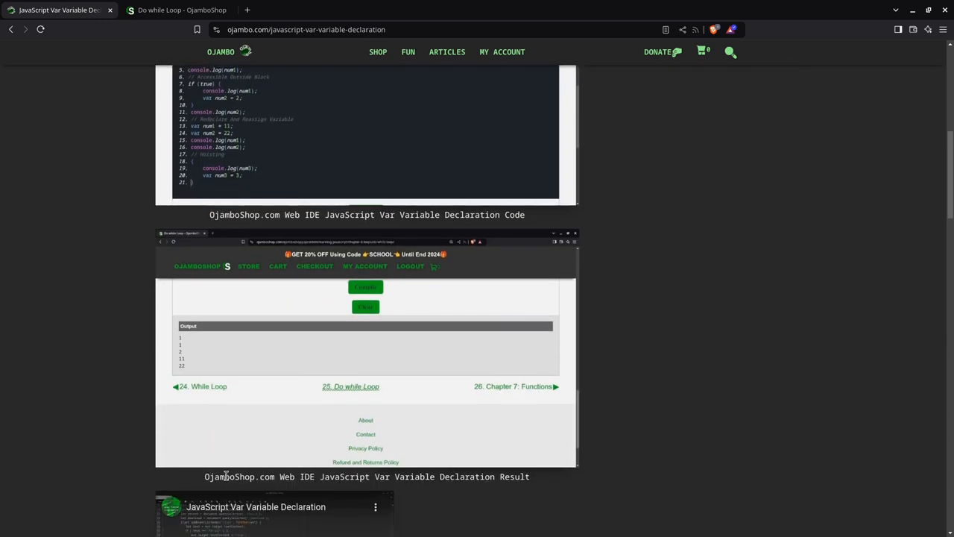
mouse_move(71, 164)
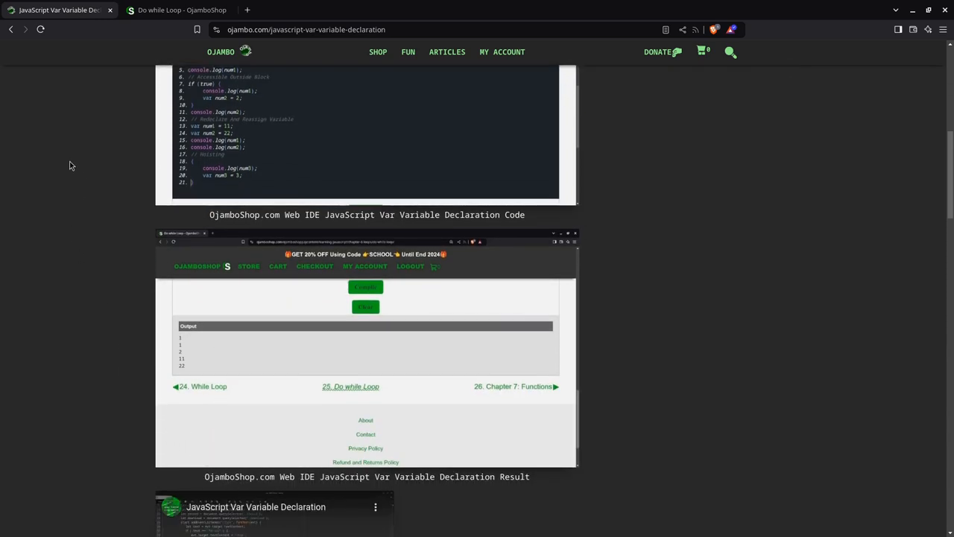
mouse_move(75, 108)
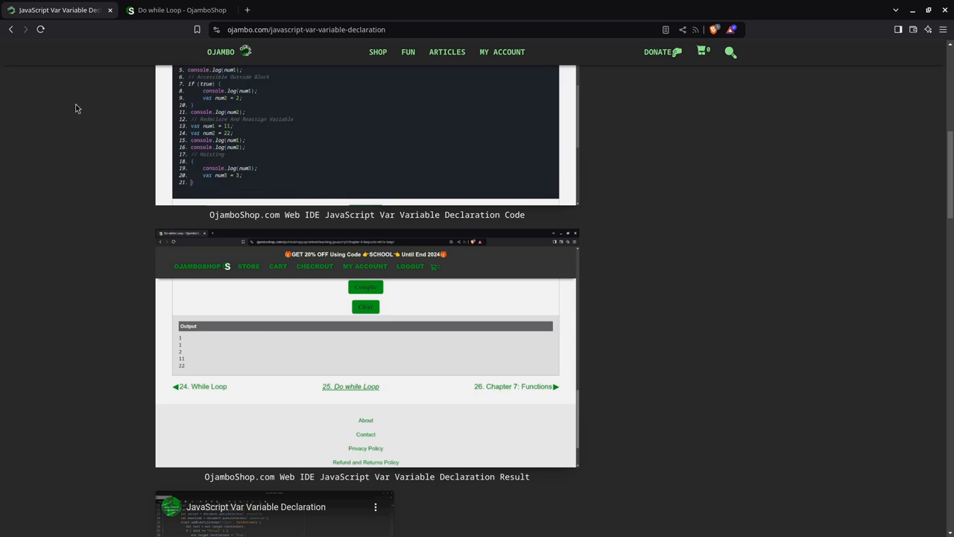
mouse_move(62, 90)
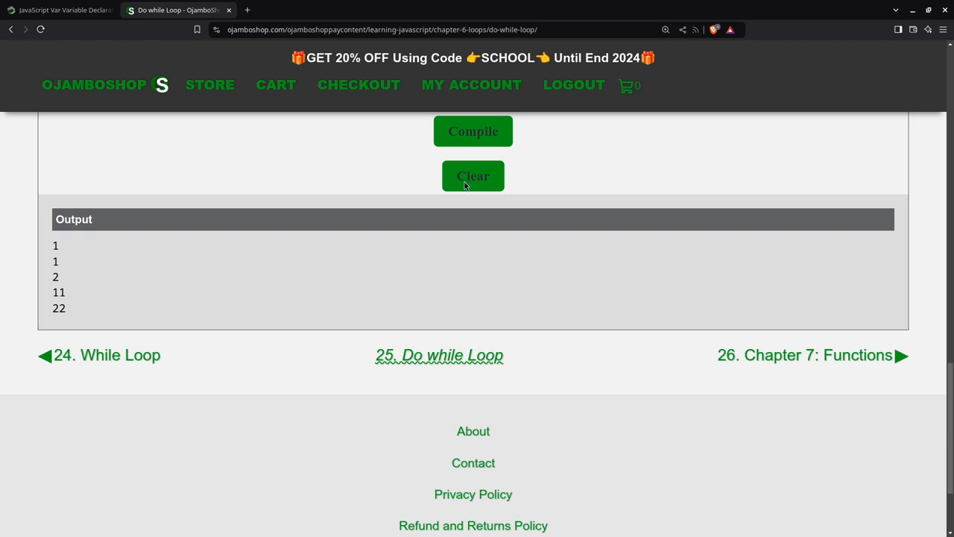
- Clear the previous program and its output from the Code IDE
click(473, 176)
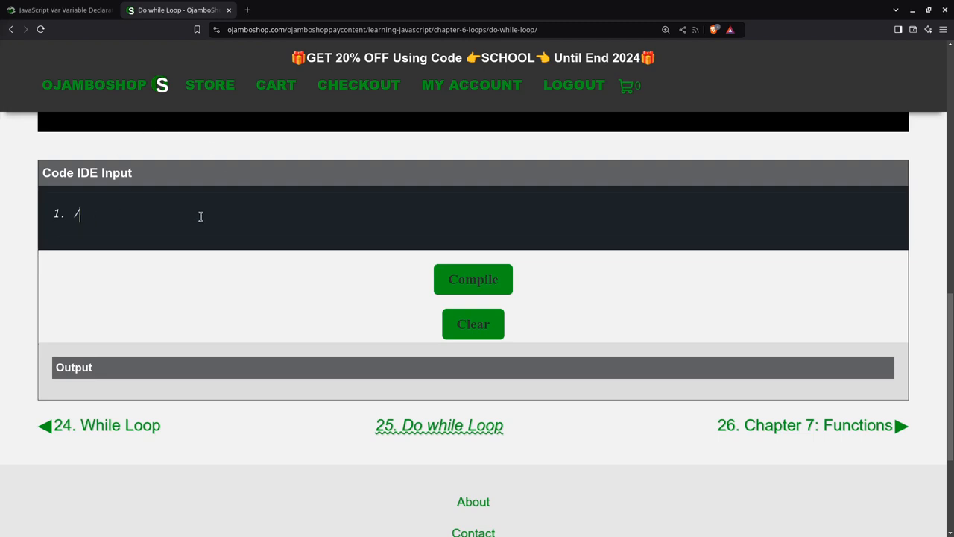
- Write the tutorial header and Global Scope comments, declare var num1, assign num1 = 1 and log it
text(// OjamboShop.com Learning JavaScript Var Variable Declaration Tutorial)
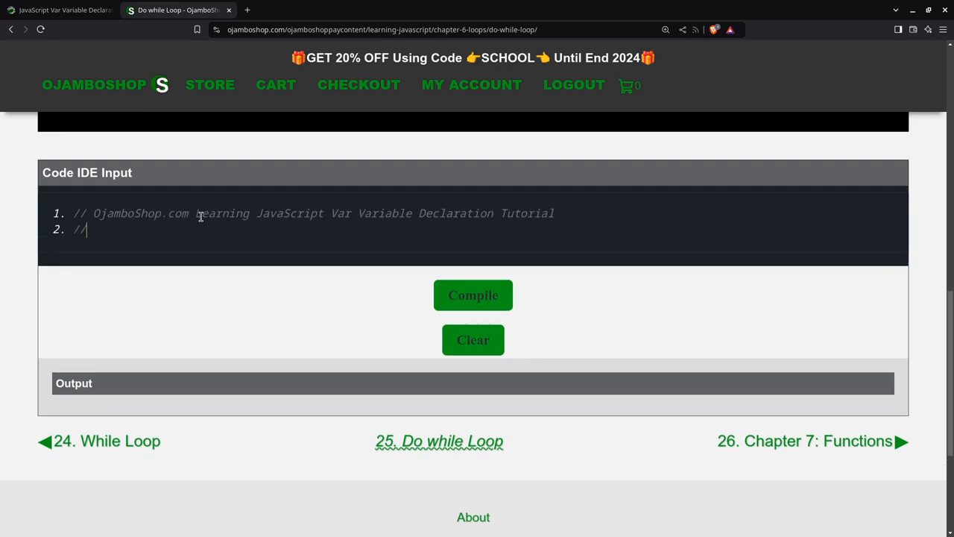
text(Global Scope)
text(v)
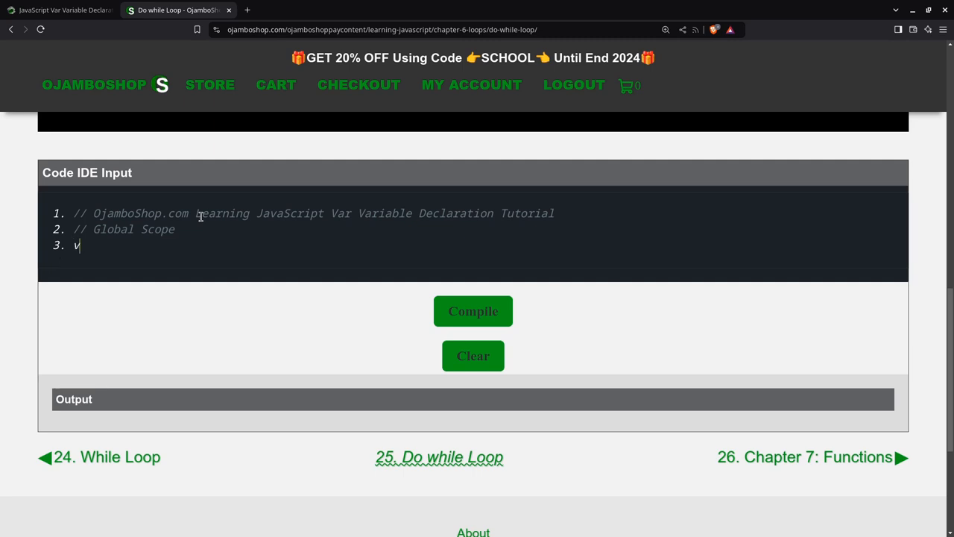
text(ar nu)
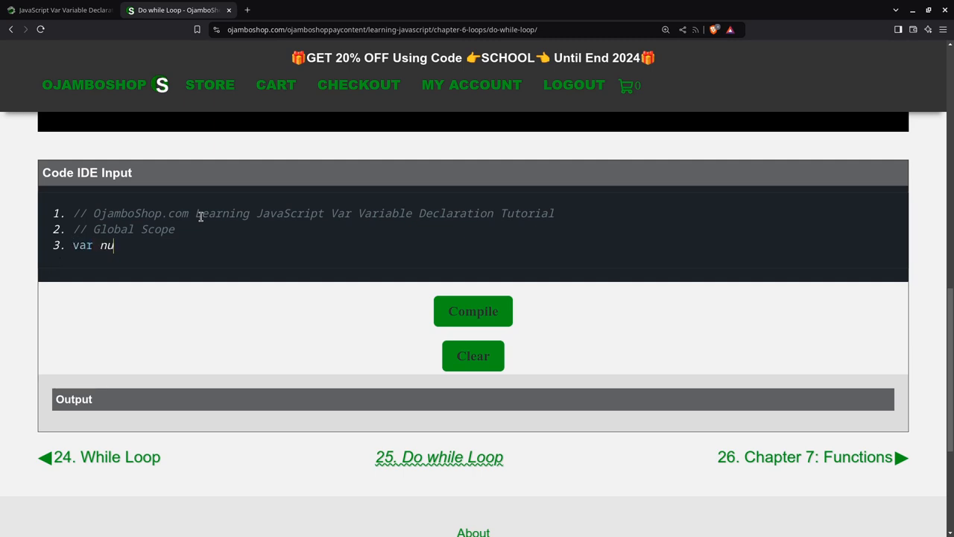
text(m1;)
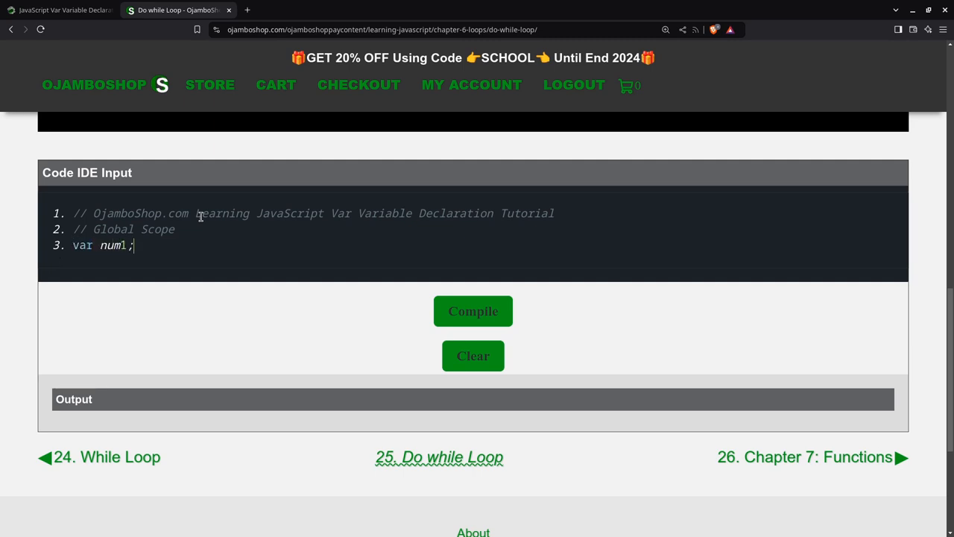
key(enter)
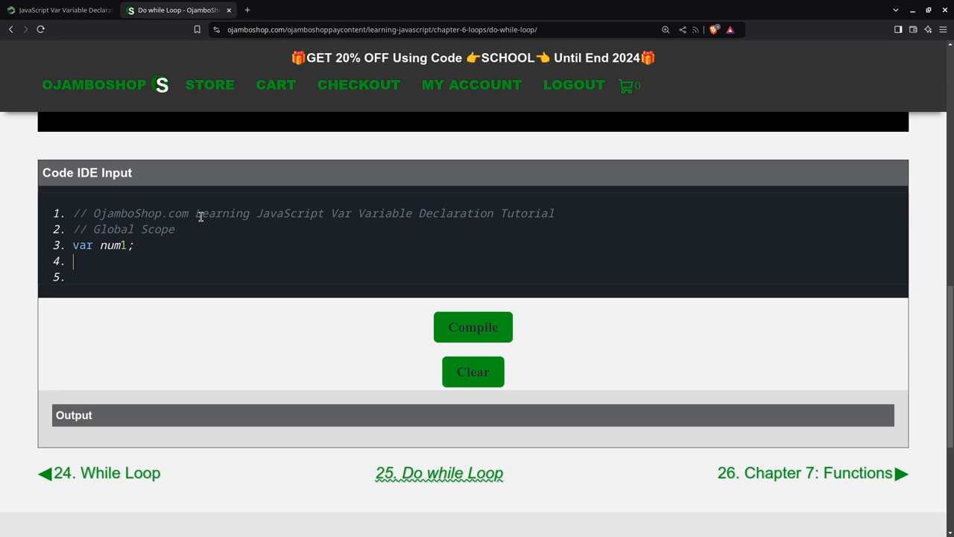
text(num1=)
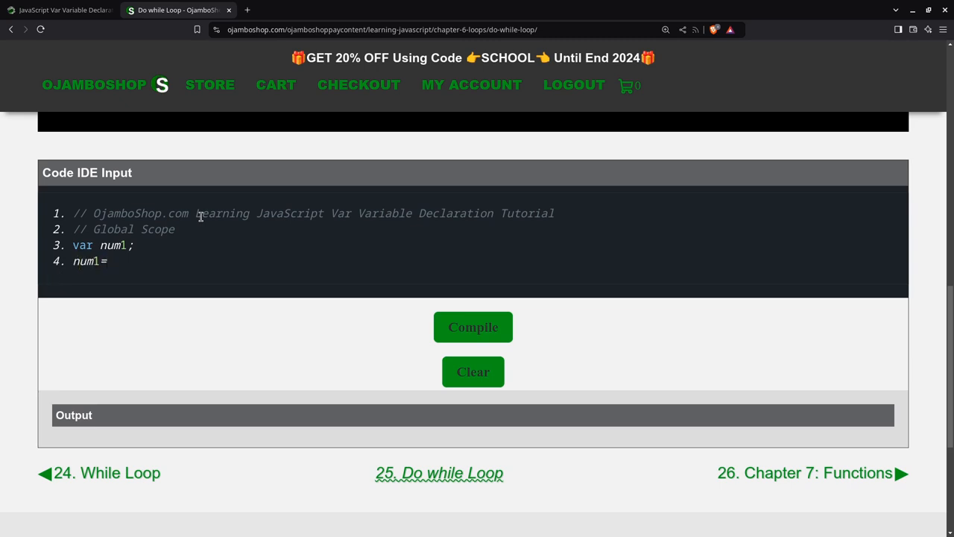
text(1;)
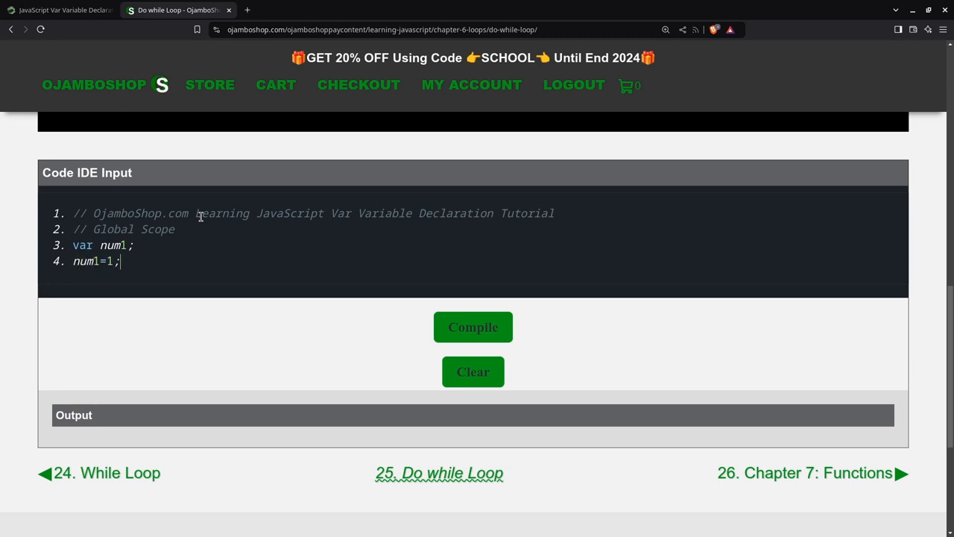
text(console)
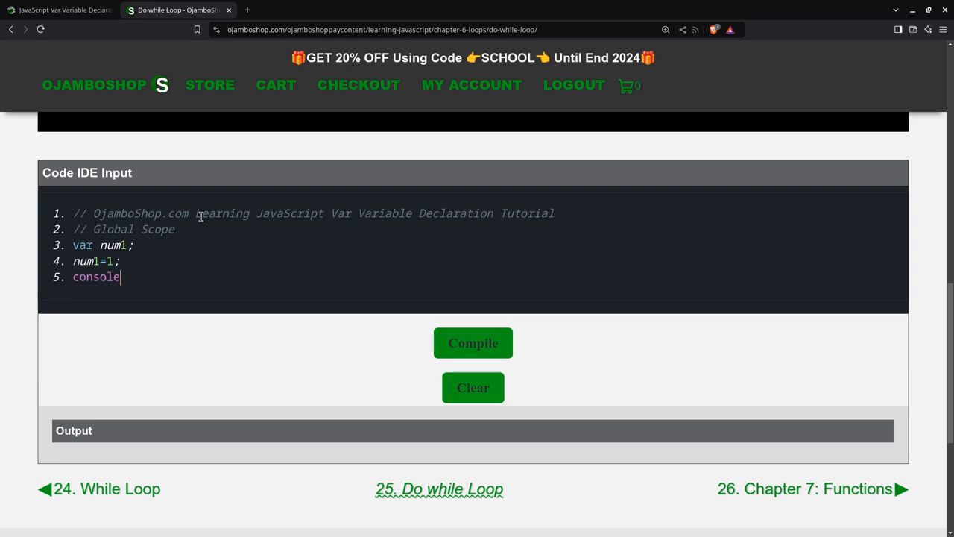
text(.log()
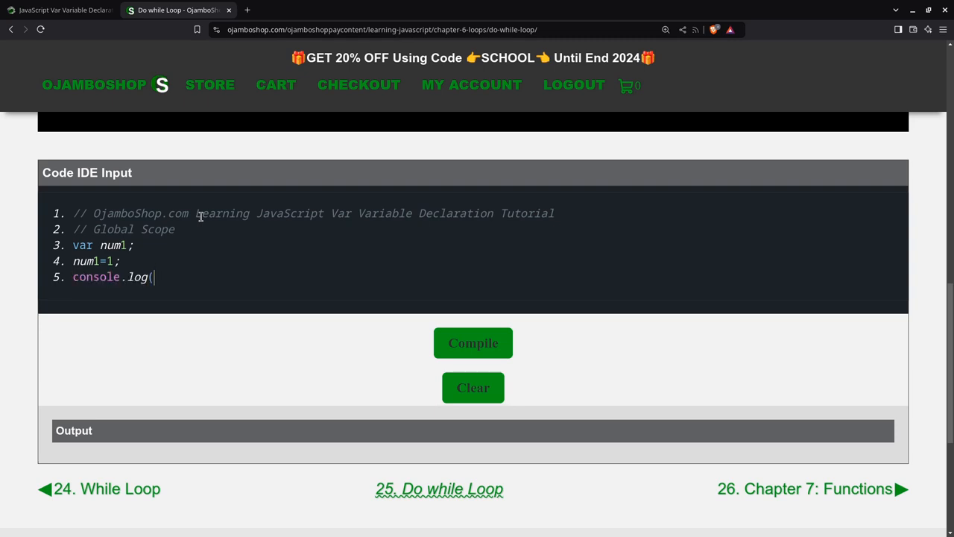
text(num1);)
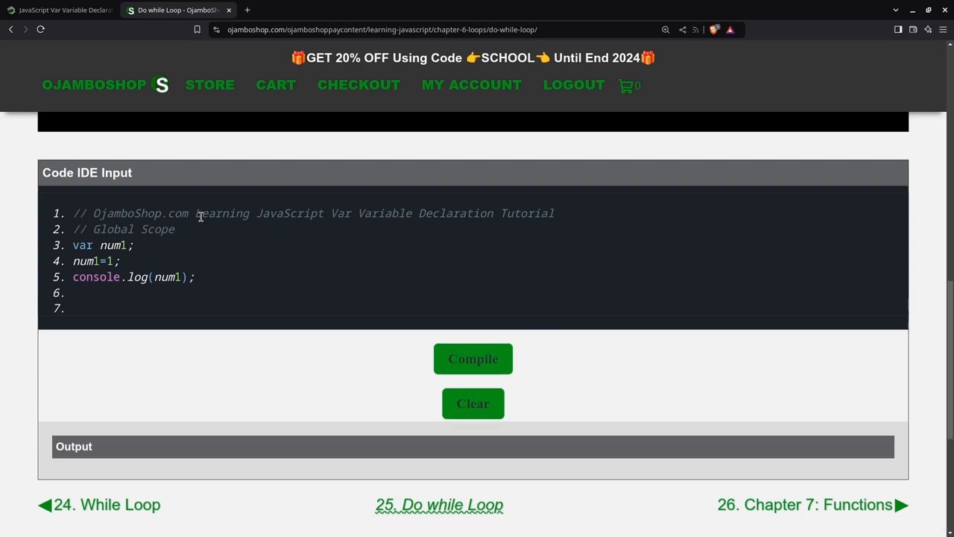
- Add the 'Accessible ... Block' comment and start an if (true) { block with the cursor inside it
text(// Ac)
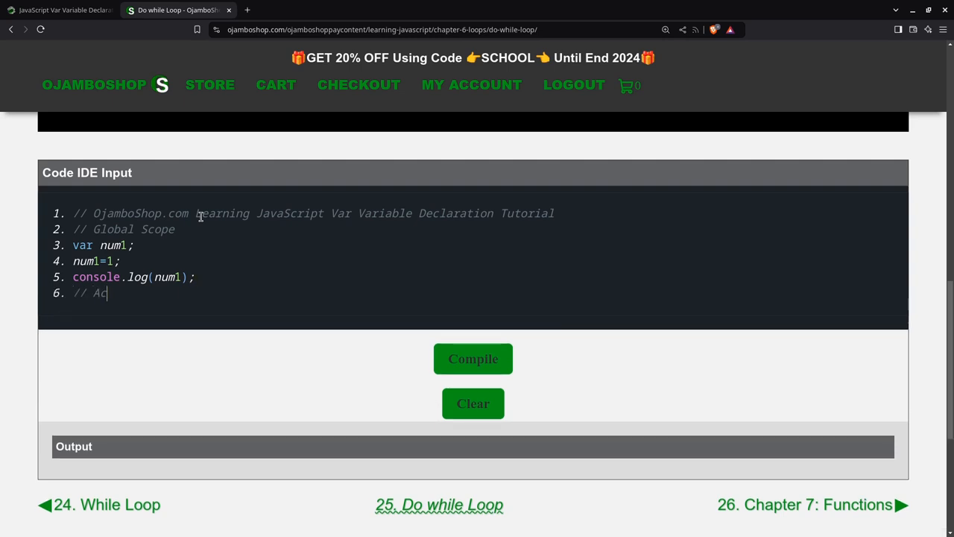
text(cessible Outside)
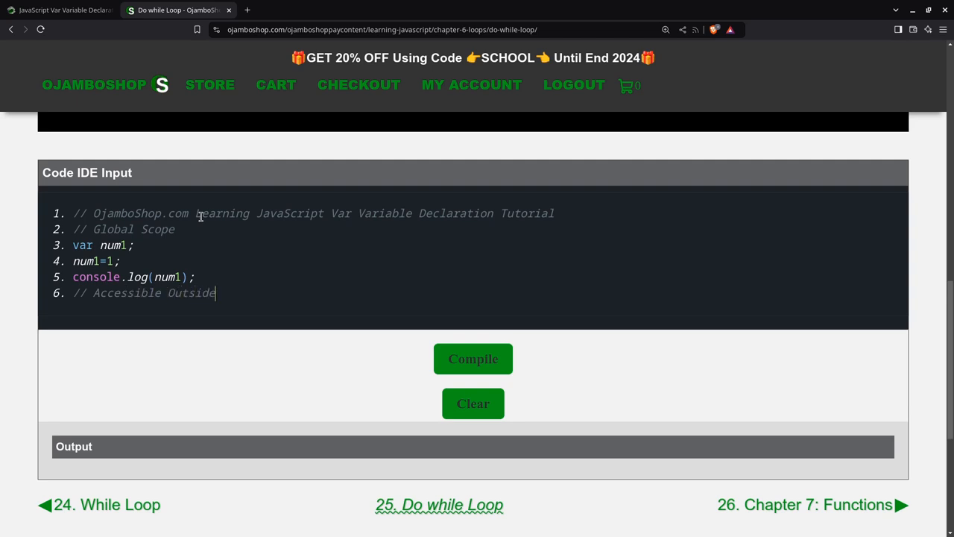
text(Block;)
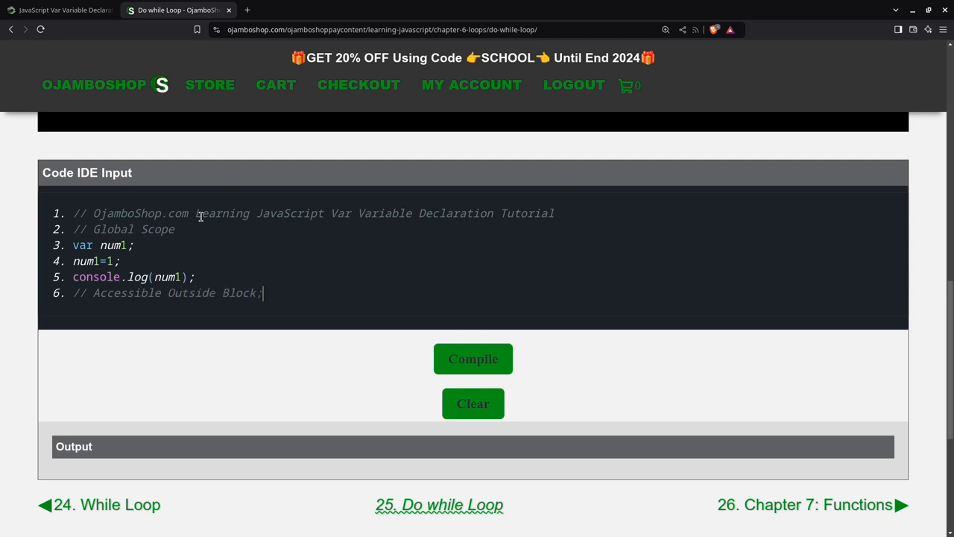
key(Enter)
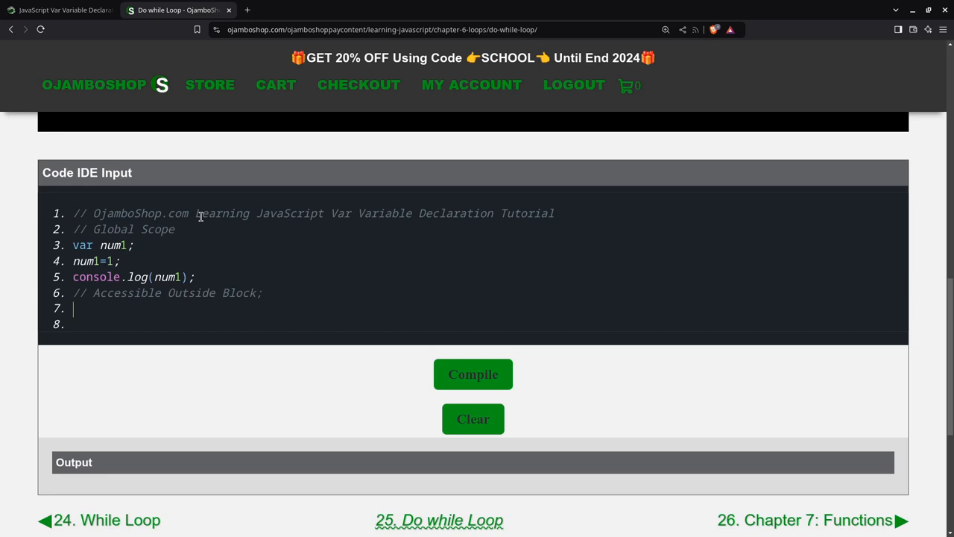
text(if (t)
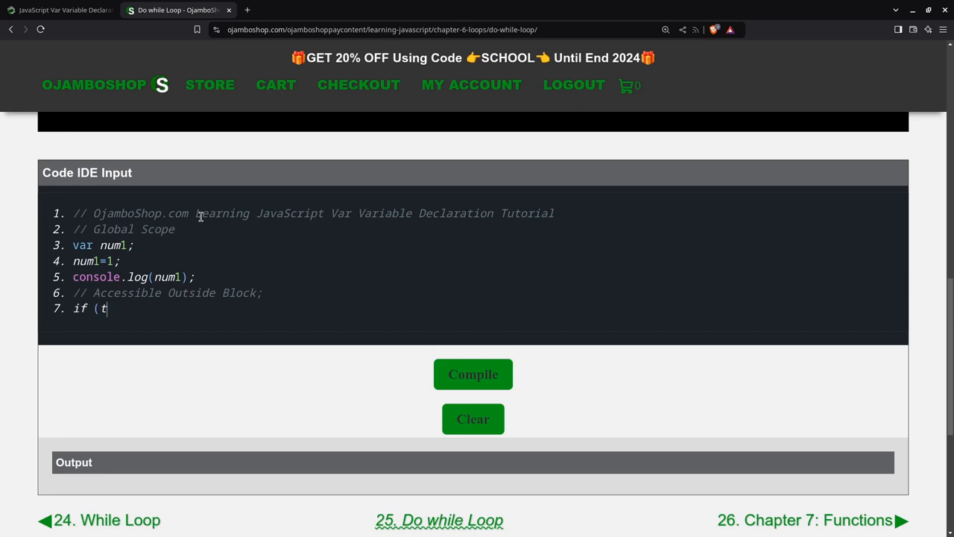
text(rue) {)
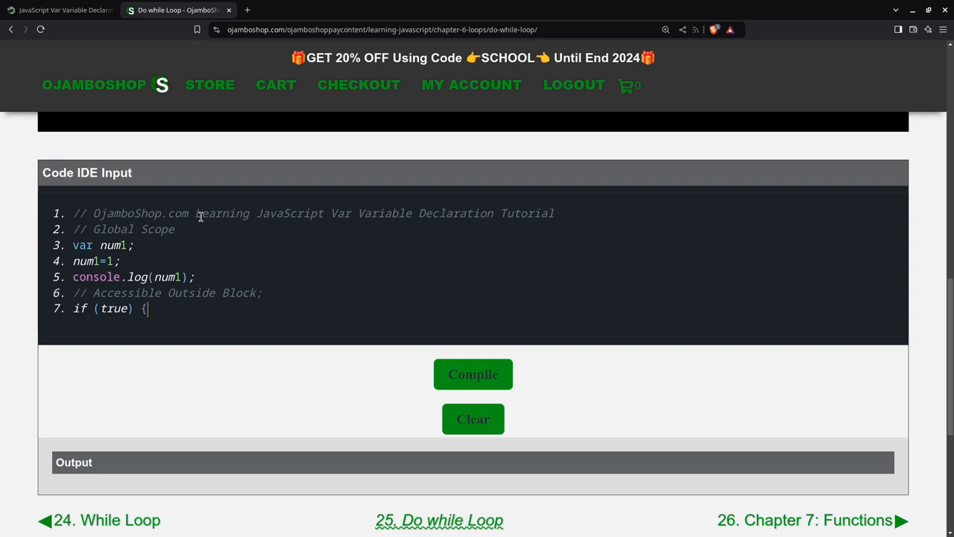
key(enter)
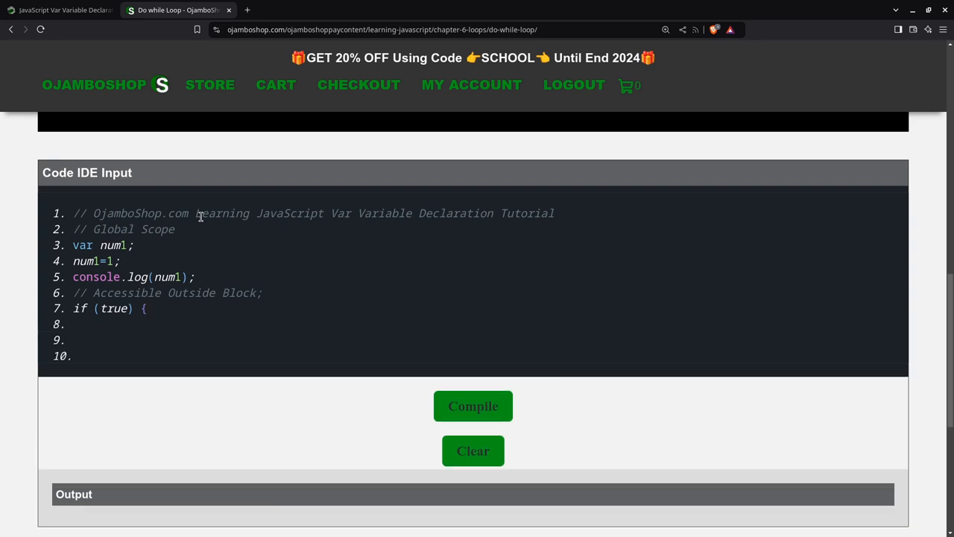
click(73, 340)
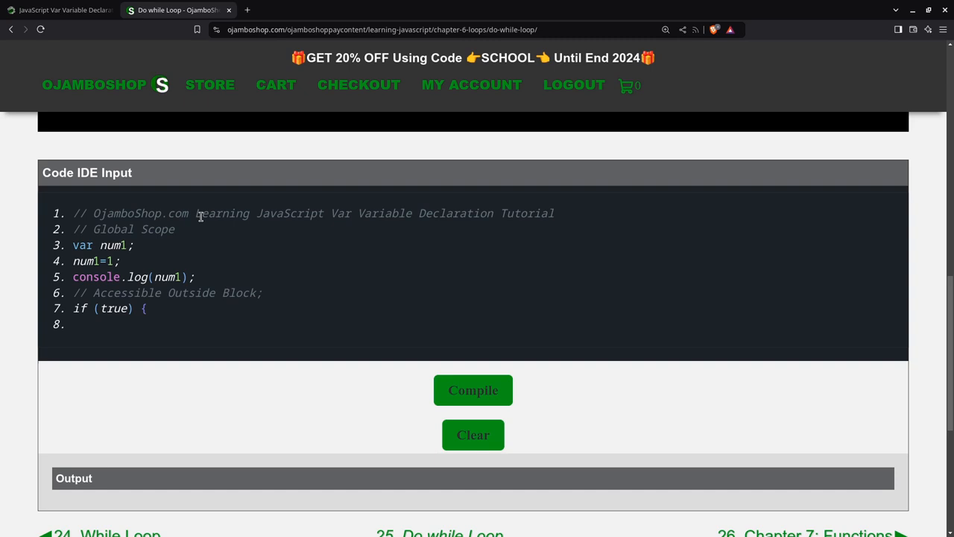
- Inside the if block, log num1 and declare var num2 = 2
text(consol)
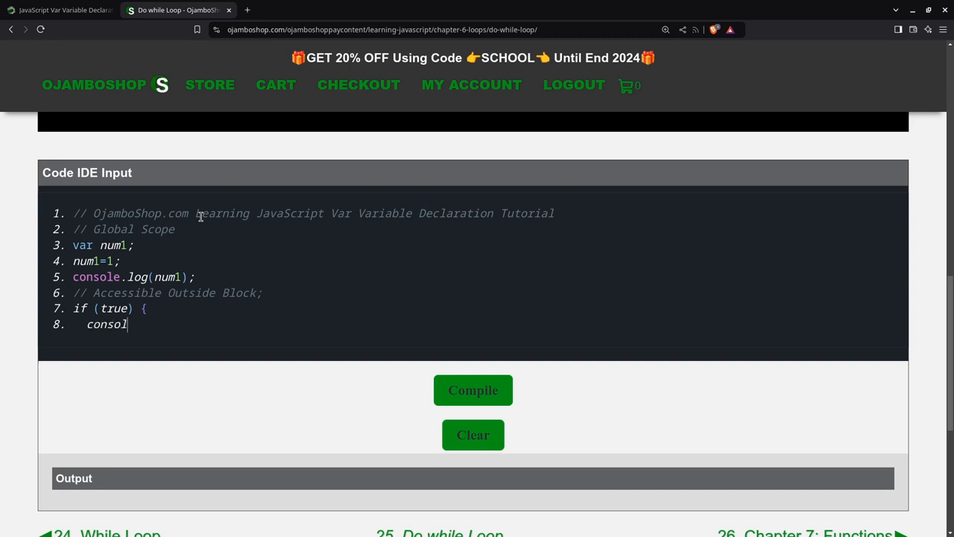
text(e.log()
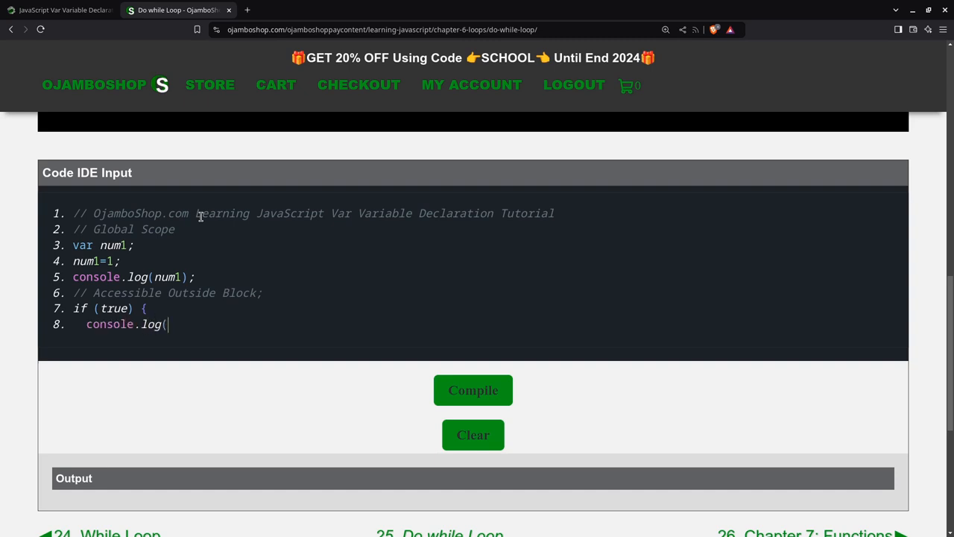
text(num1);)
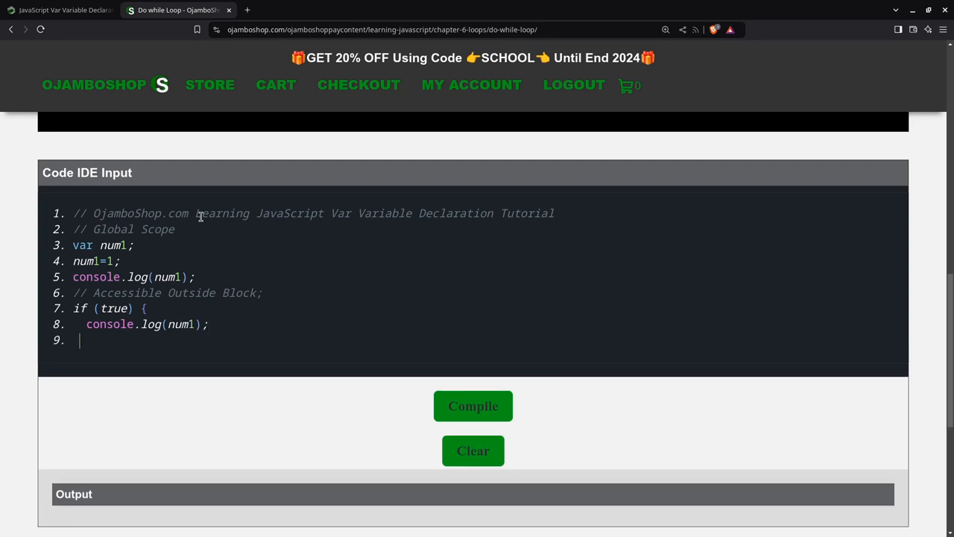
text(va)
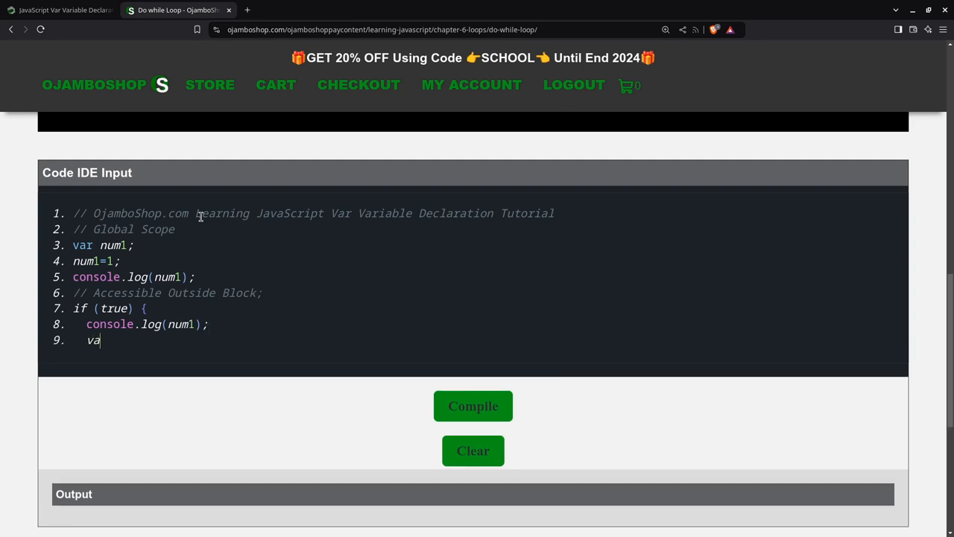
text(r num2 = 2)
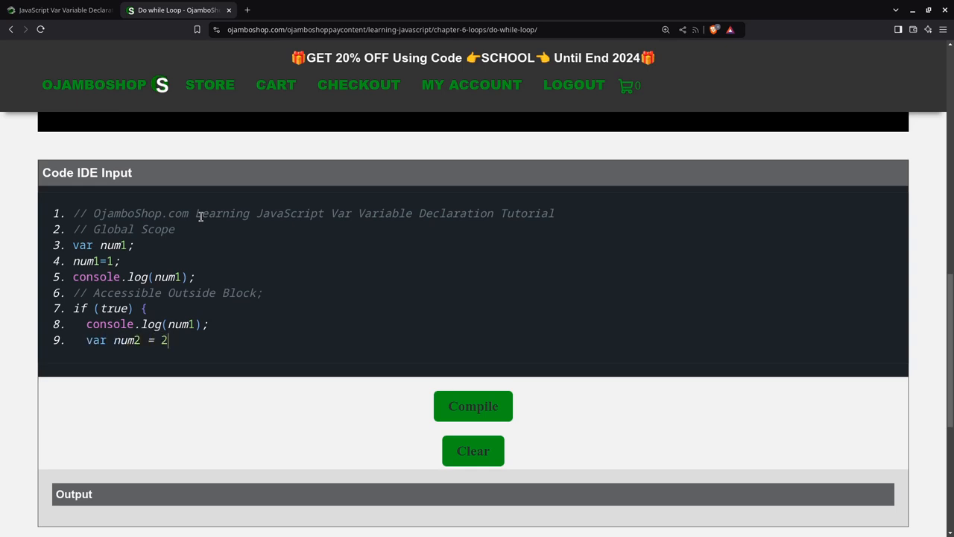
text(;)
text(})
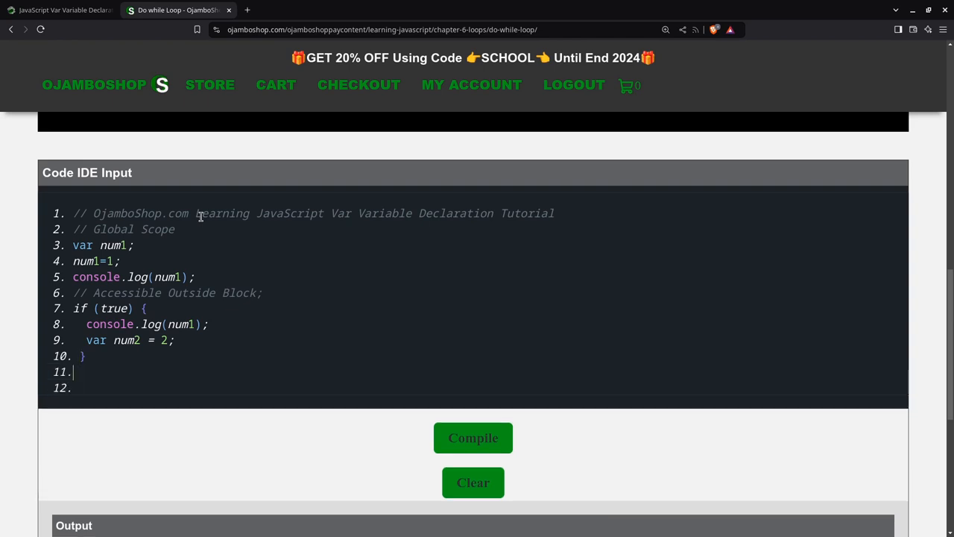
- Log num2 after the closed block and begin the '// Re...' redeclare comment
text(console)
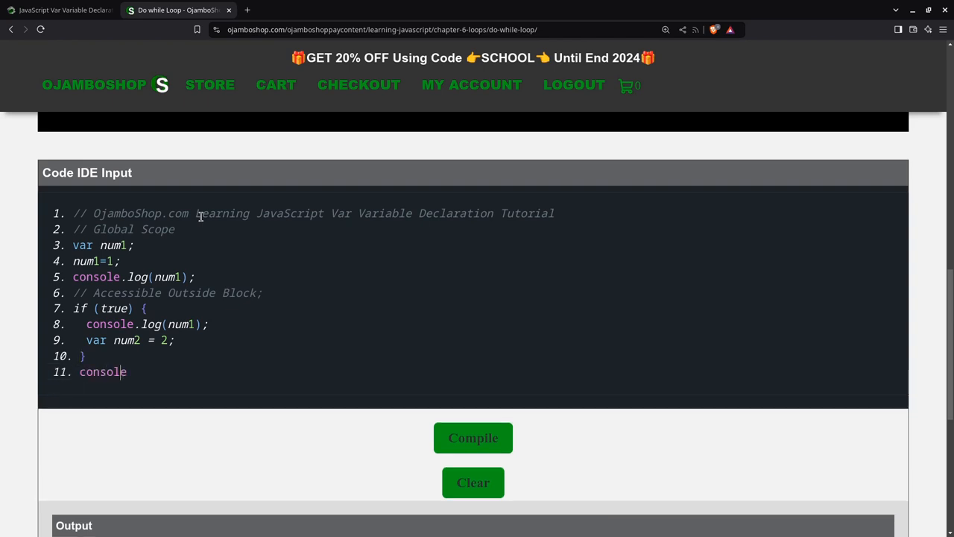
text(.log()
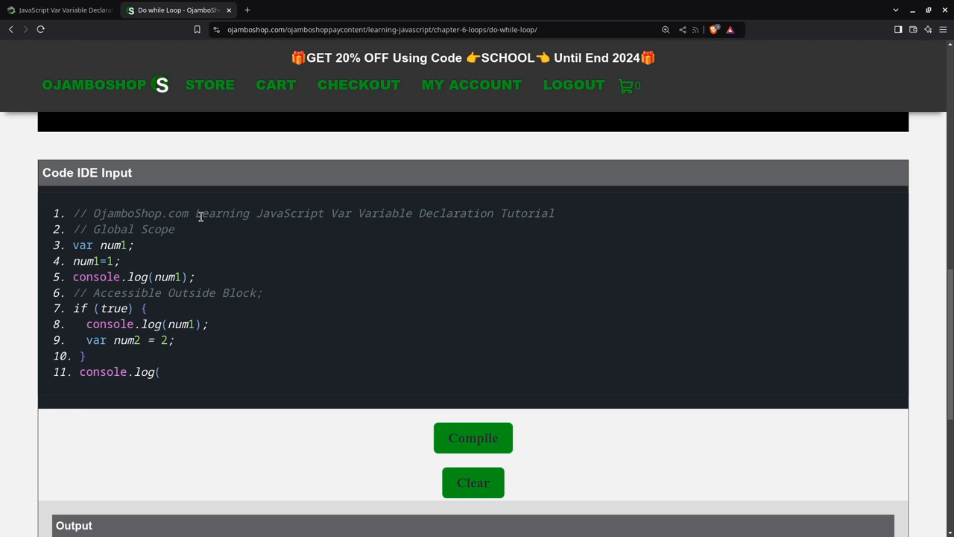
text(num2)
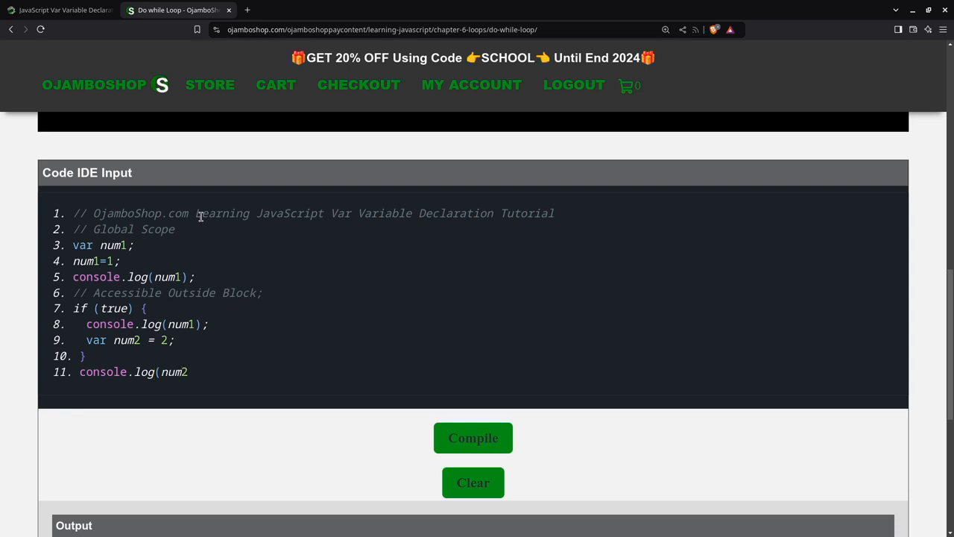
text();)
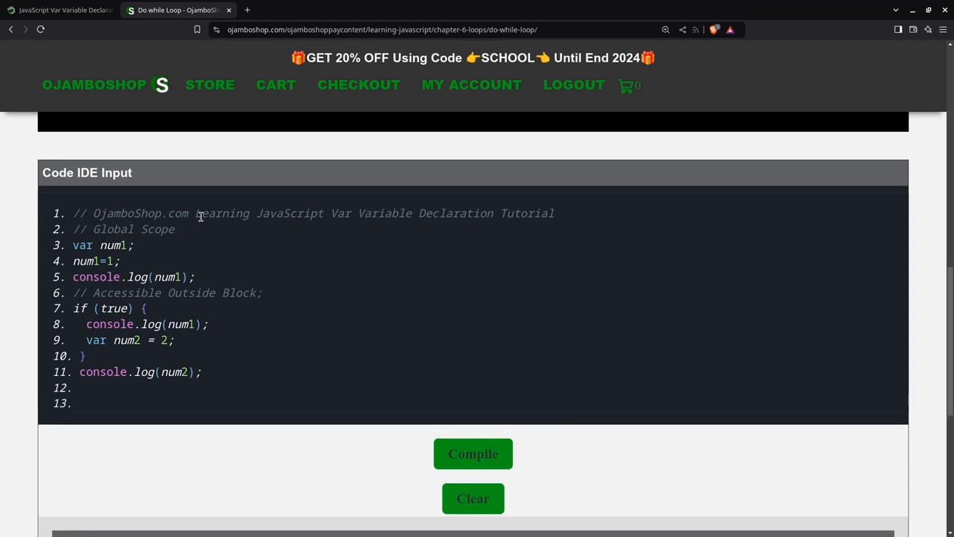
text(// Redeclare And Reassing)
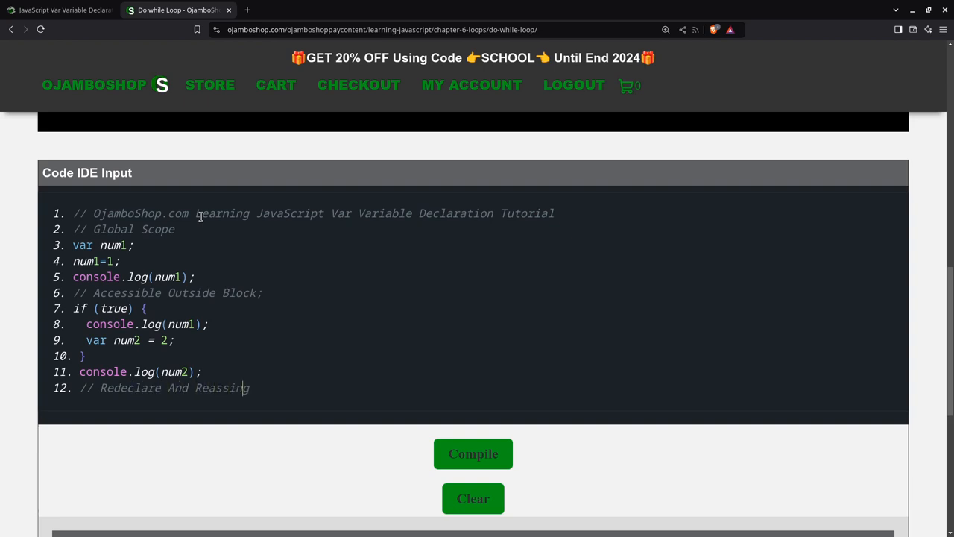
- Fix the comment spelling, then redeclare var num1 = 11 and var num2 = 22
key(backspace)
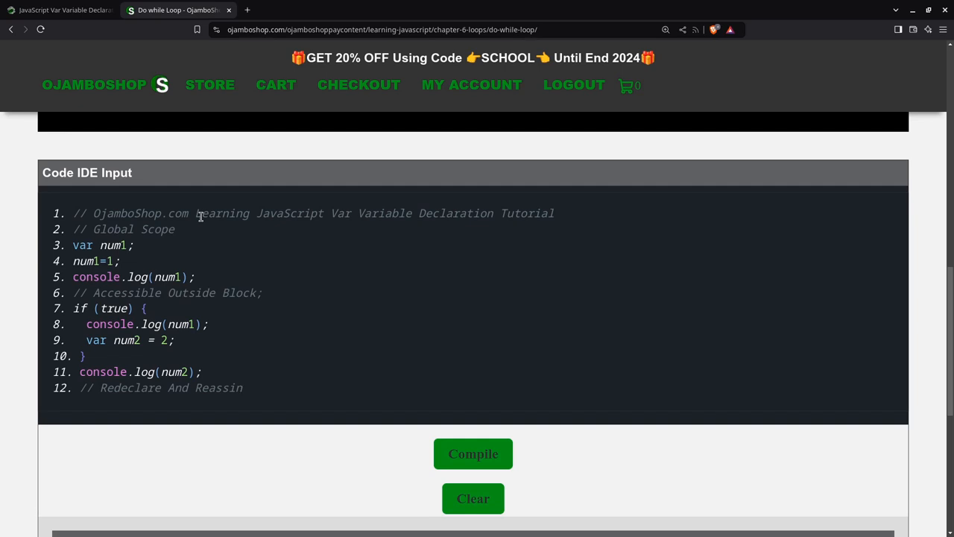
key(Backspace)
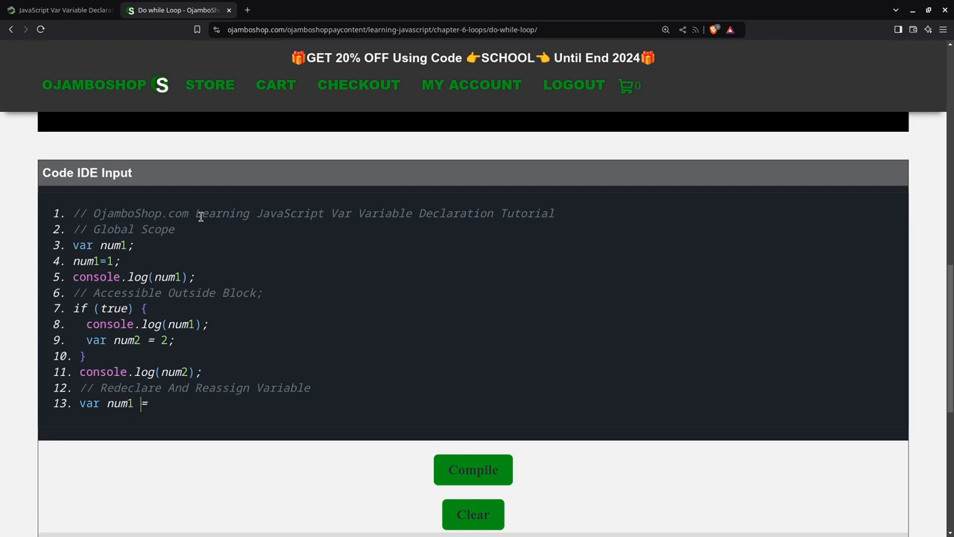
text(11;)
text(var nu)
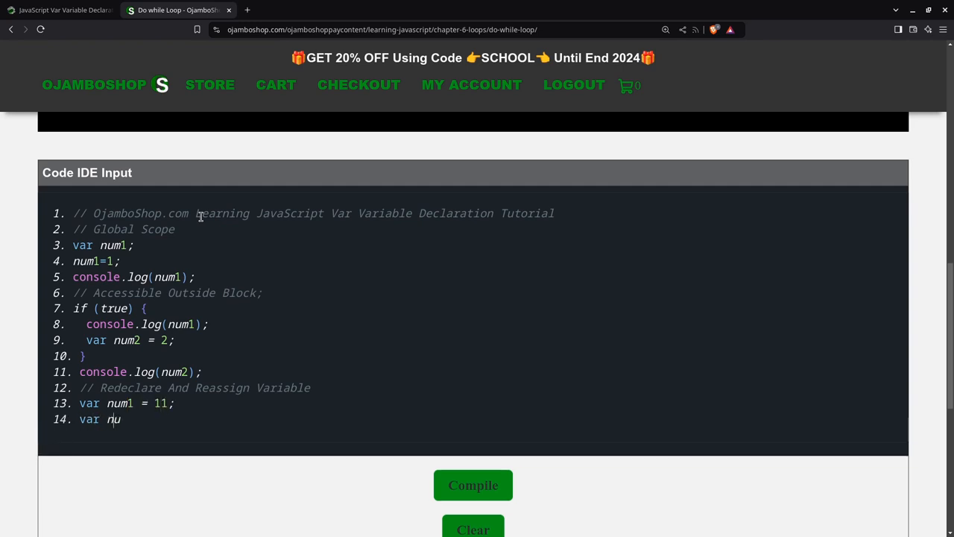
text(m2 = 22;)
text(con)
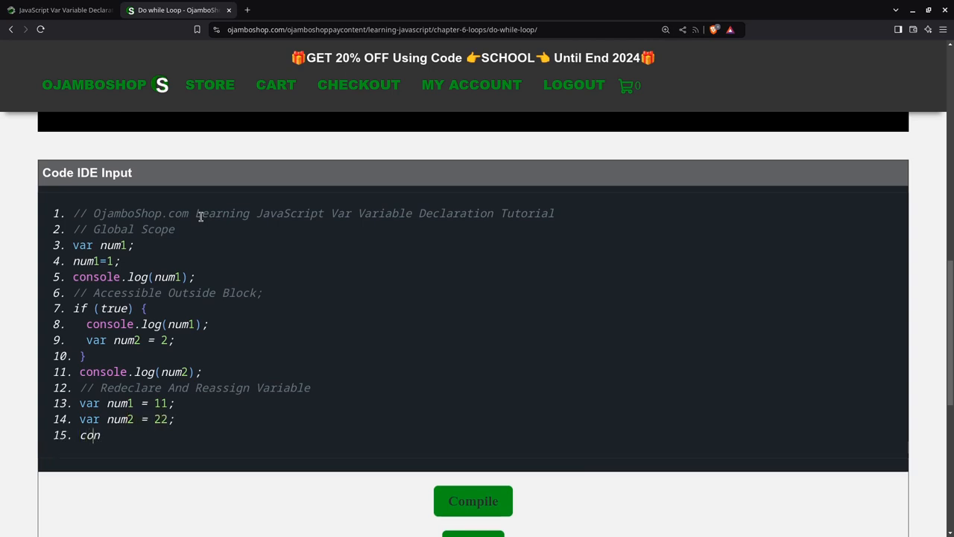
- Log num1 and num2 on lines 15-16, then start the next '//' comment
text(sole.log()
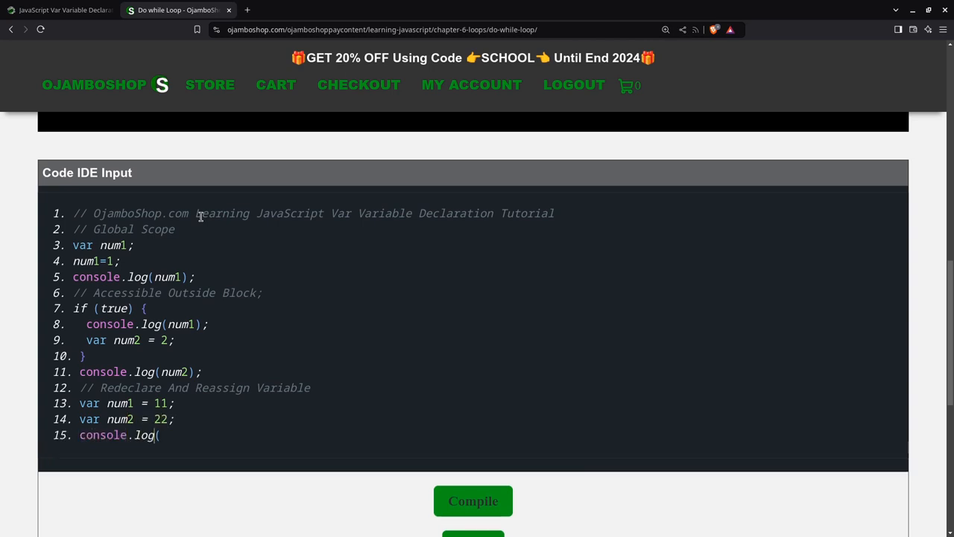
text(num1)
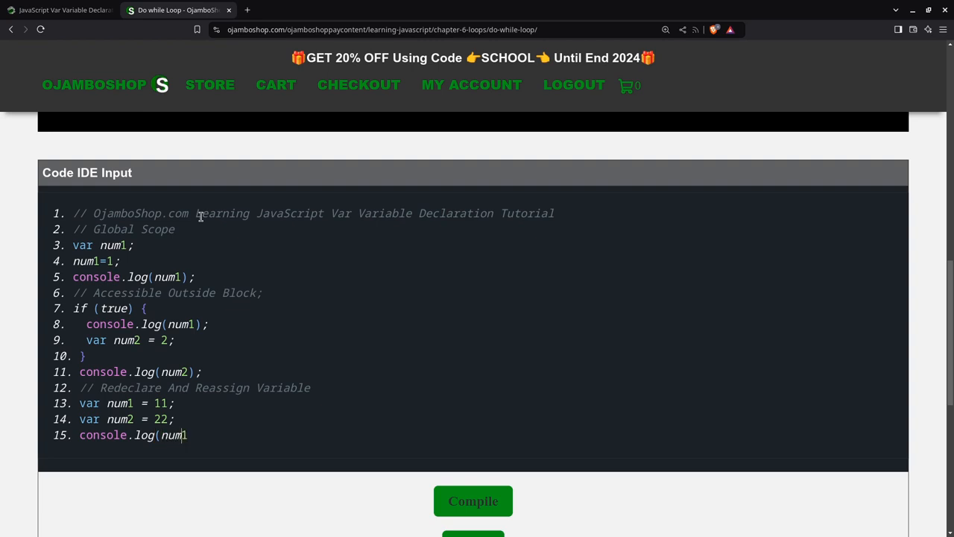
text(1);)
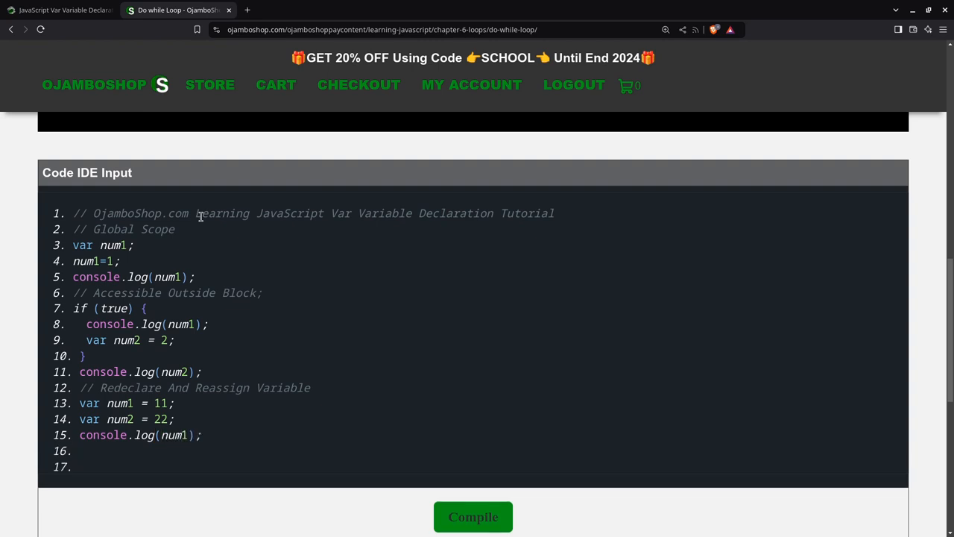
click(73, 450)
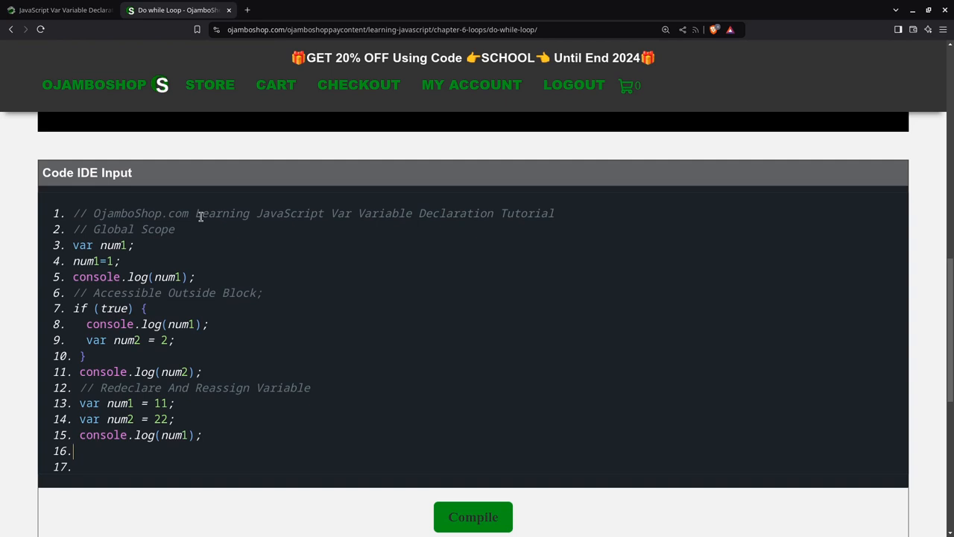
text(console.log(num)
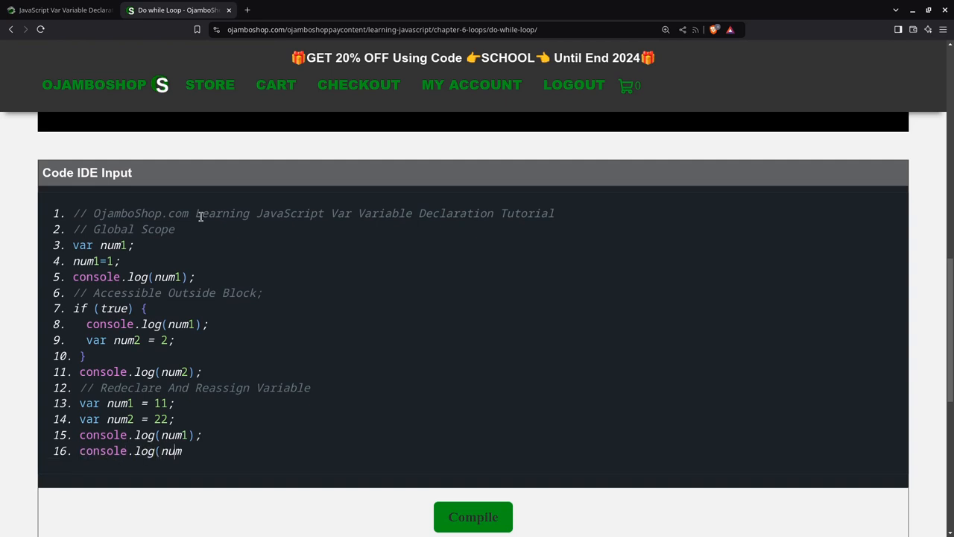
text(2);)
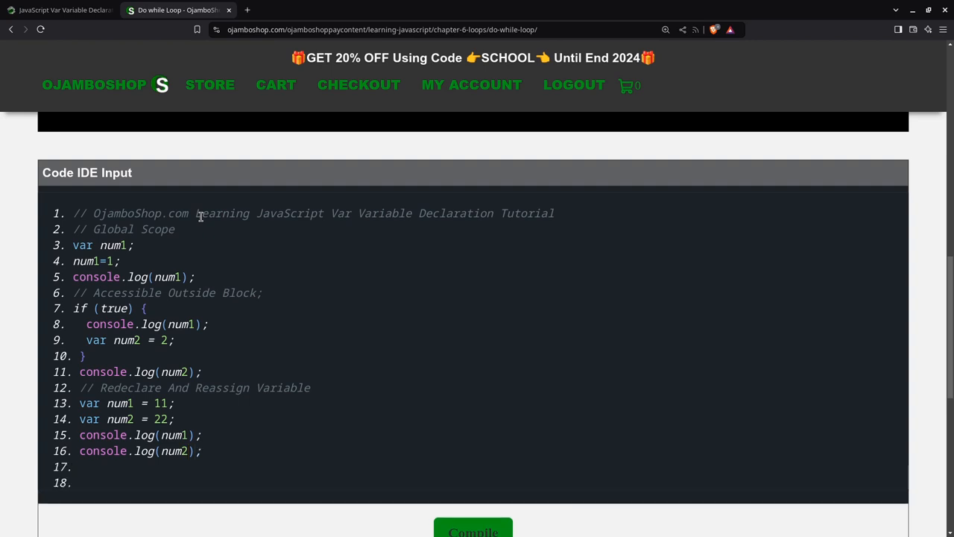
text(//)
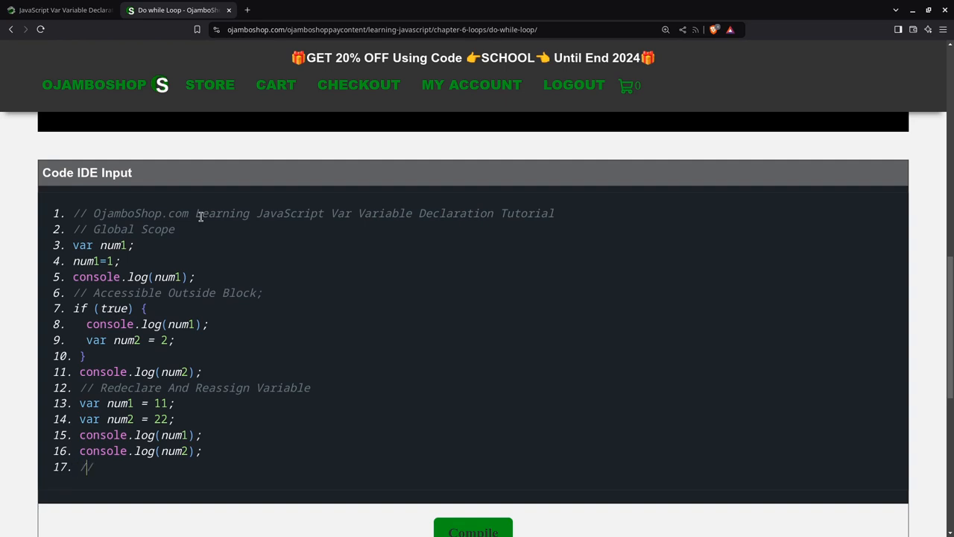
- Write the Hoisting comment and open a bare { block beneath it
text(Hoisting)
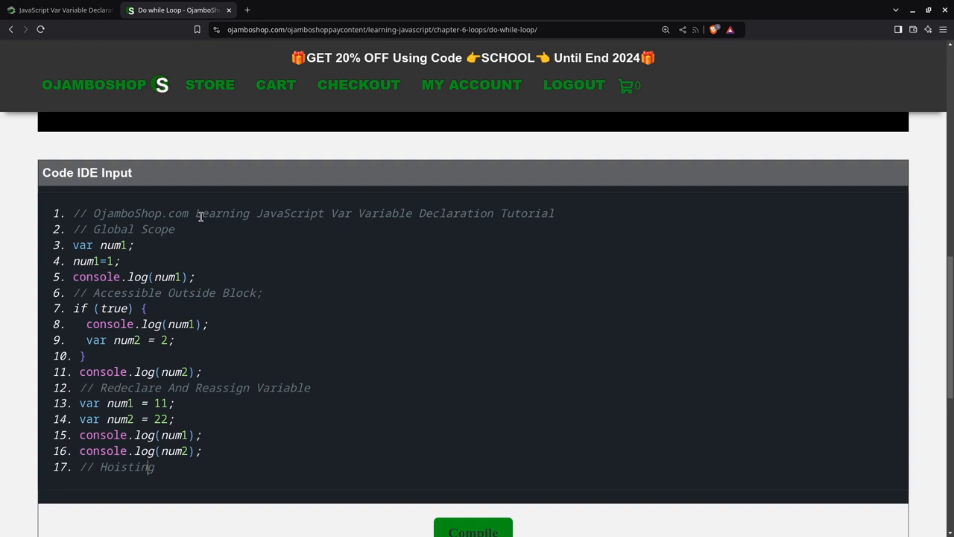
key(Enter)
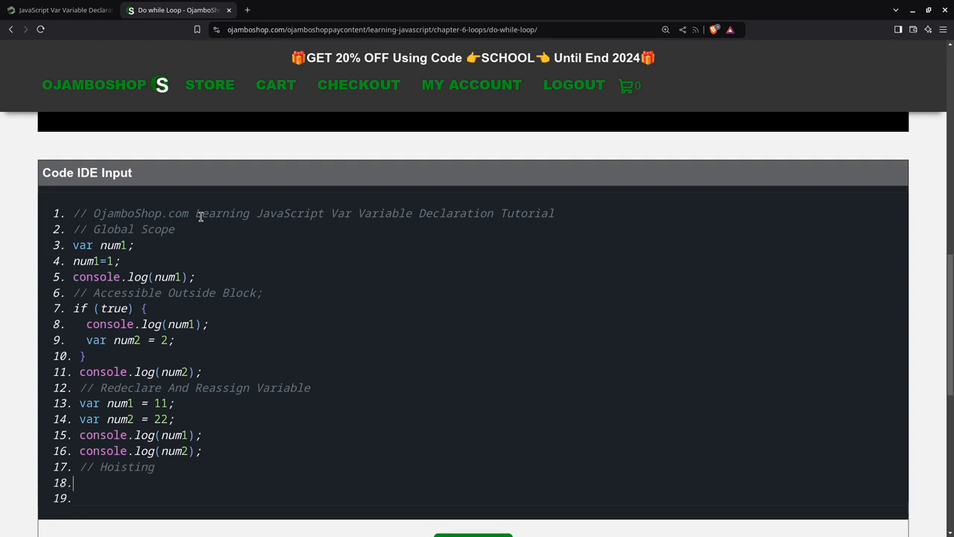
text({)
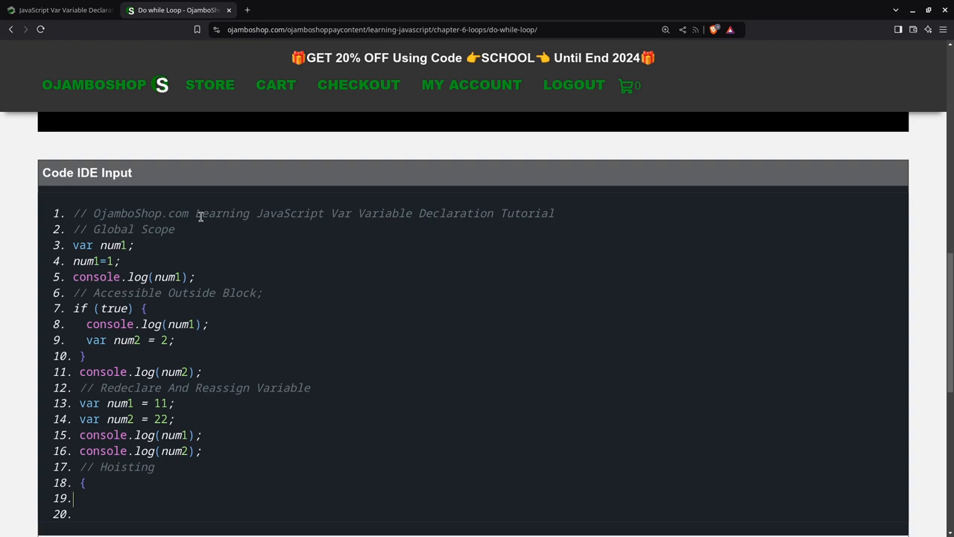
key(Backspace)
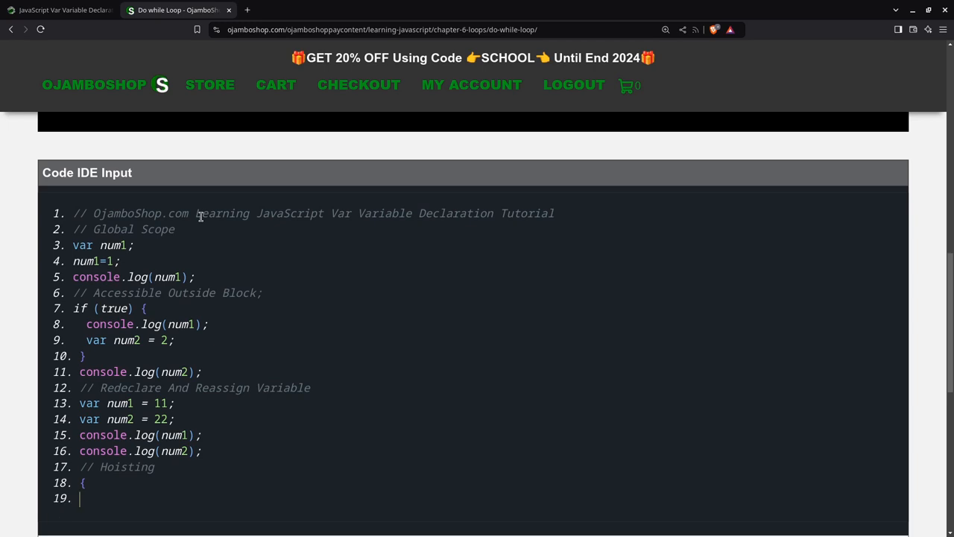
- Inside the block, log num3 (corrected from num1) and then declare var num3 = 3
text(console.log)
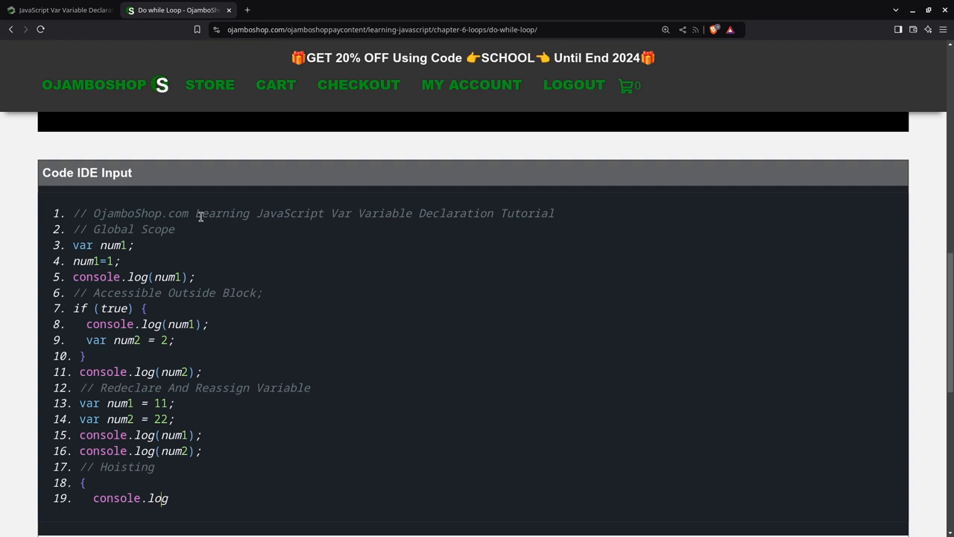
text((num1)
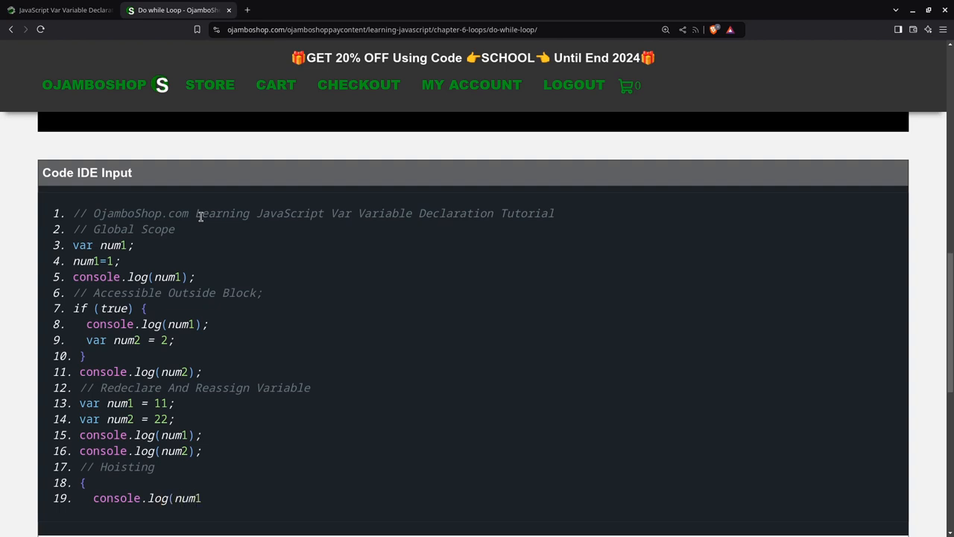
key(Backspace)
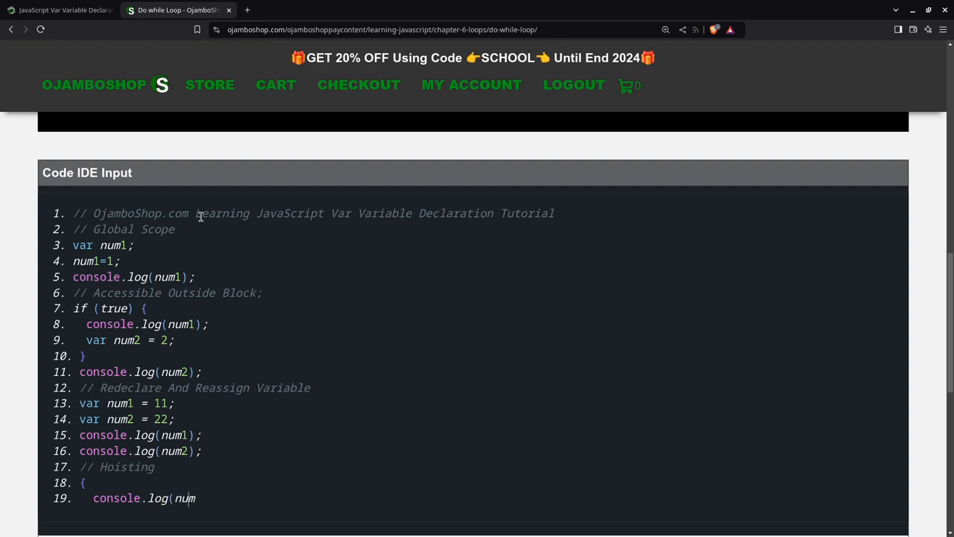
text(3);)
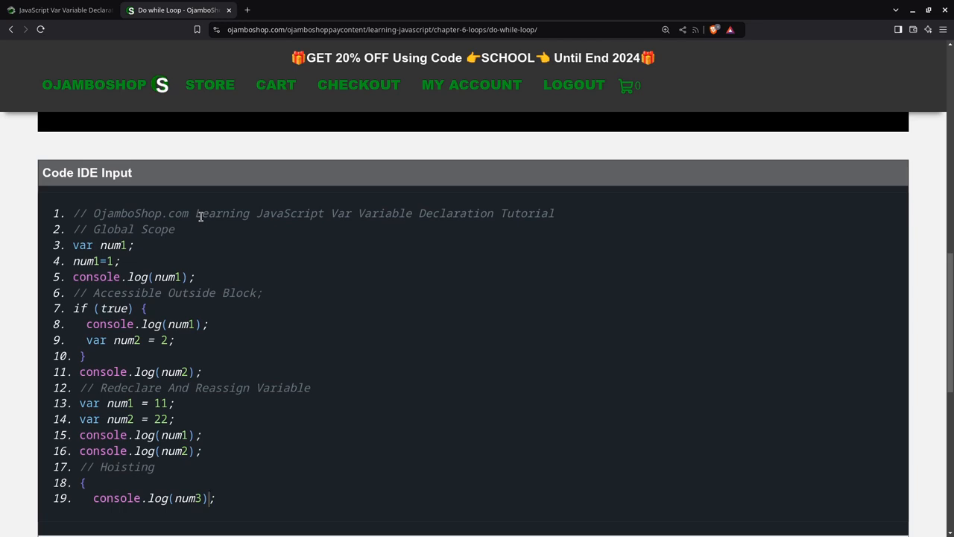
key(enter)
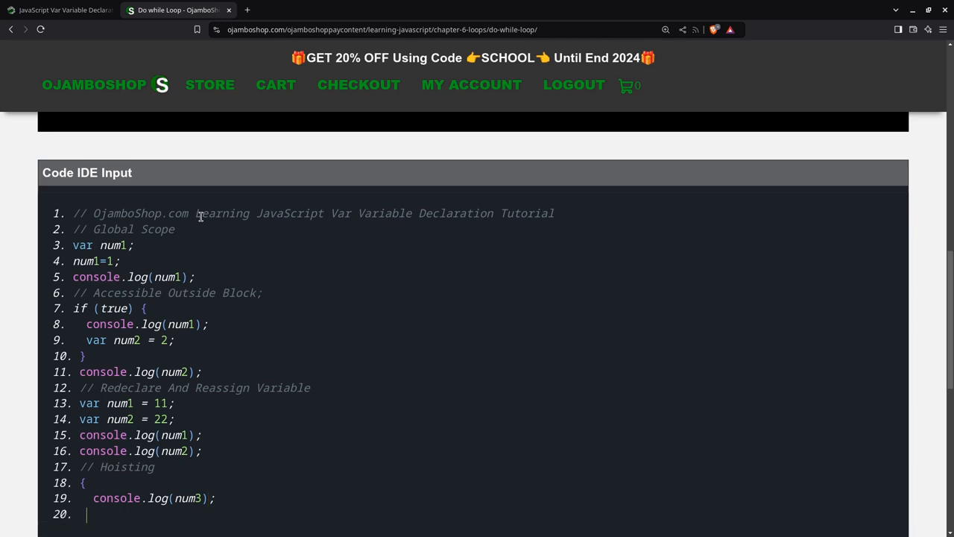
text(var n)
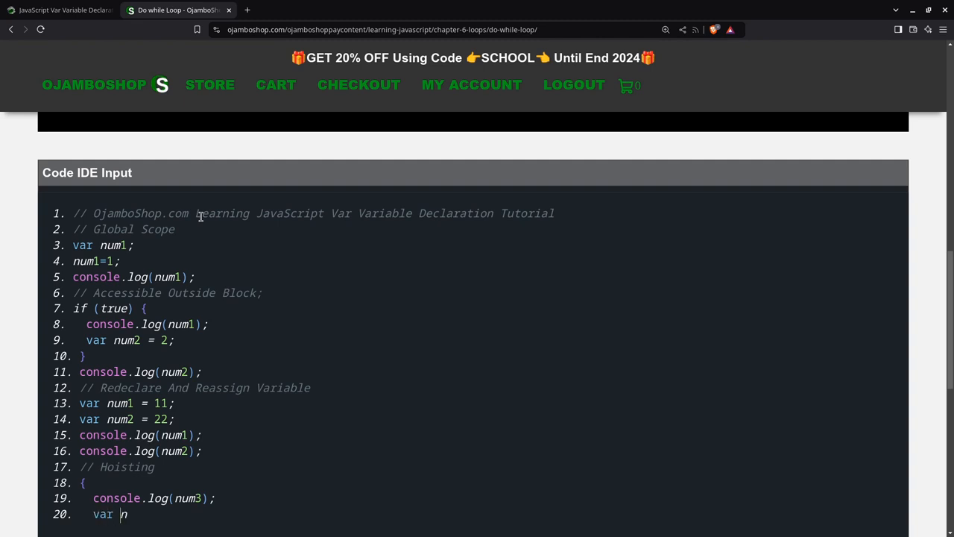
text(um3 = 3;)
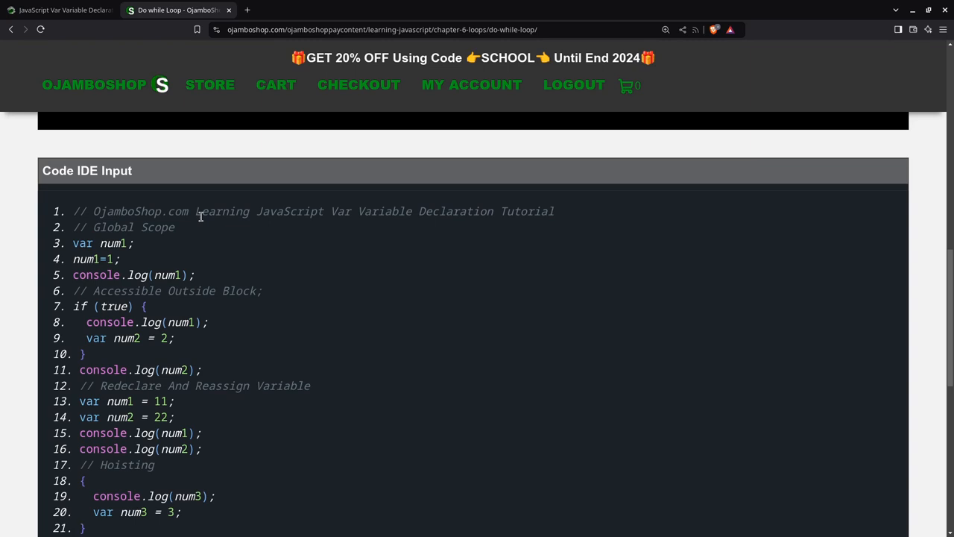
- Compile the program to print 1, 1, 2, 11, 22, then add console.log(num3) after the Hoisting block
scroll(down, 3)
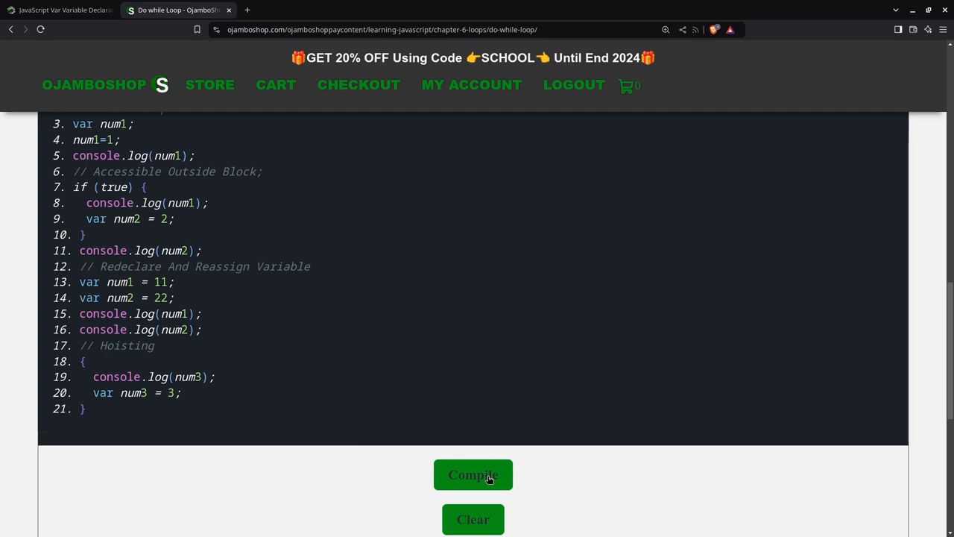
click(473, 475)
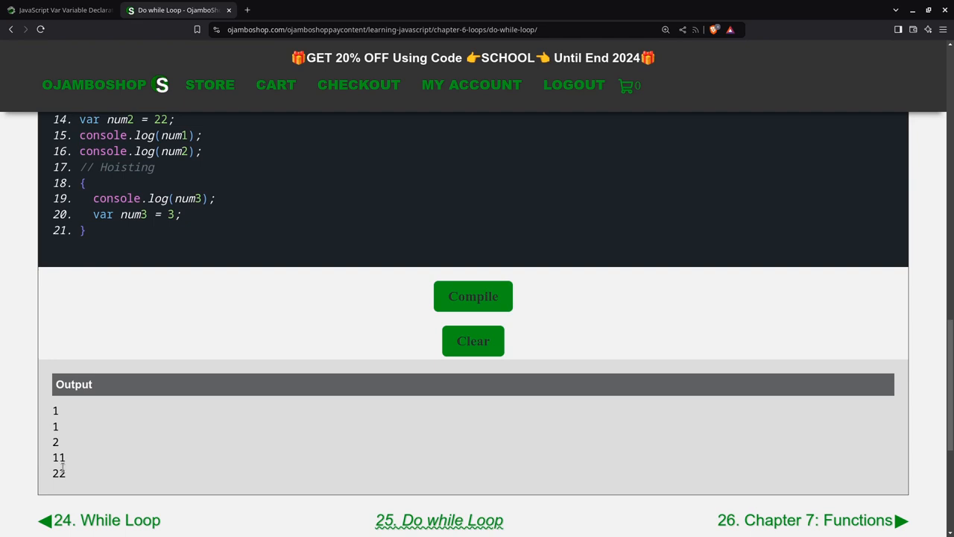
mouse_move(95, 452)
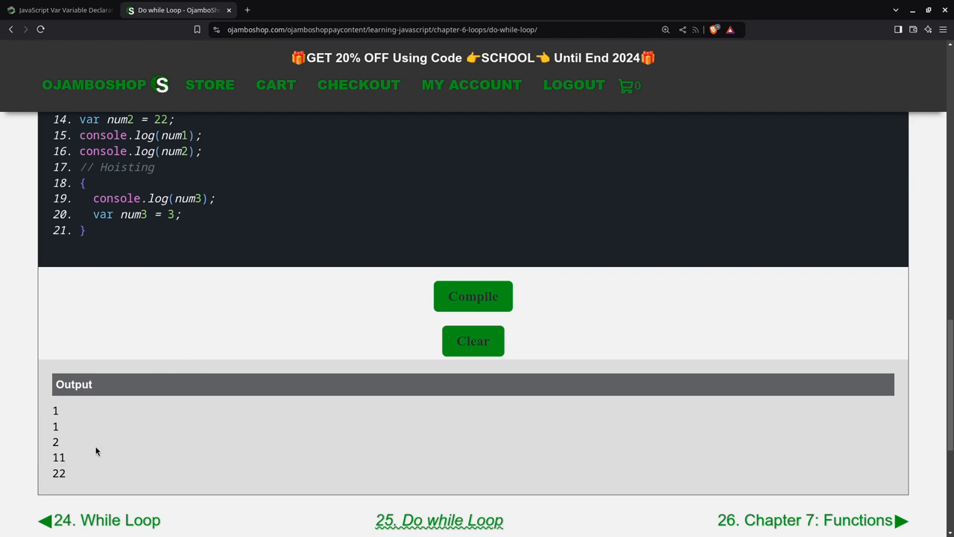
mouse_move(97, 432)
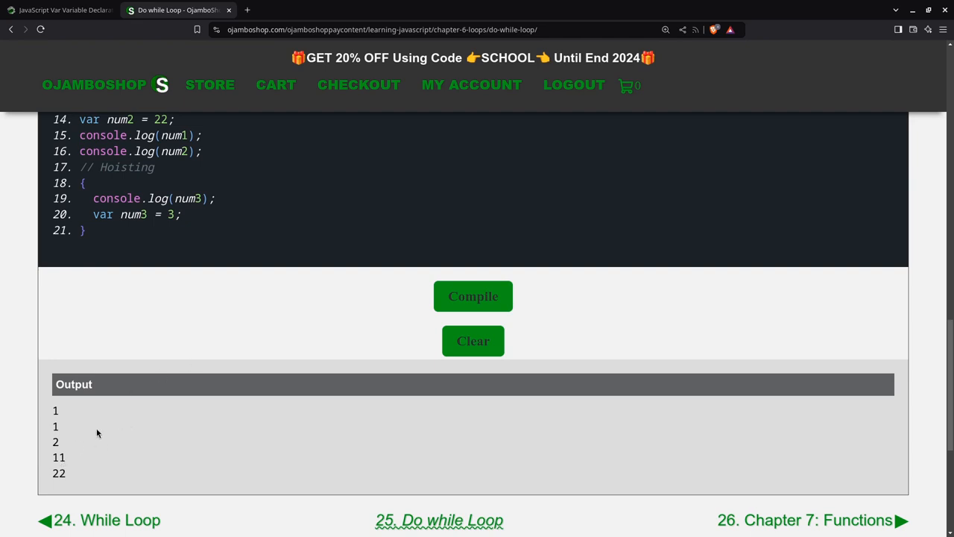
mouse_move(143, 210)
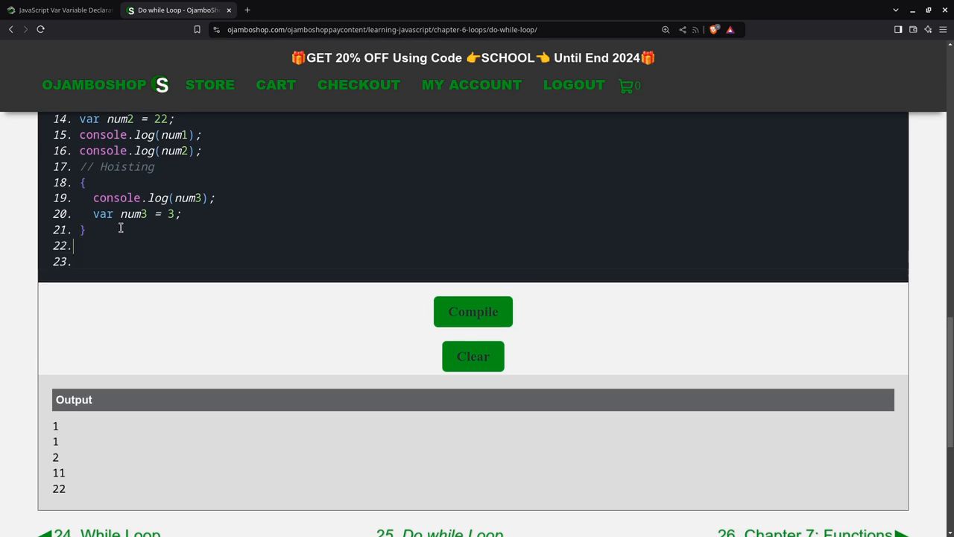
text(console.log)
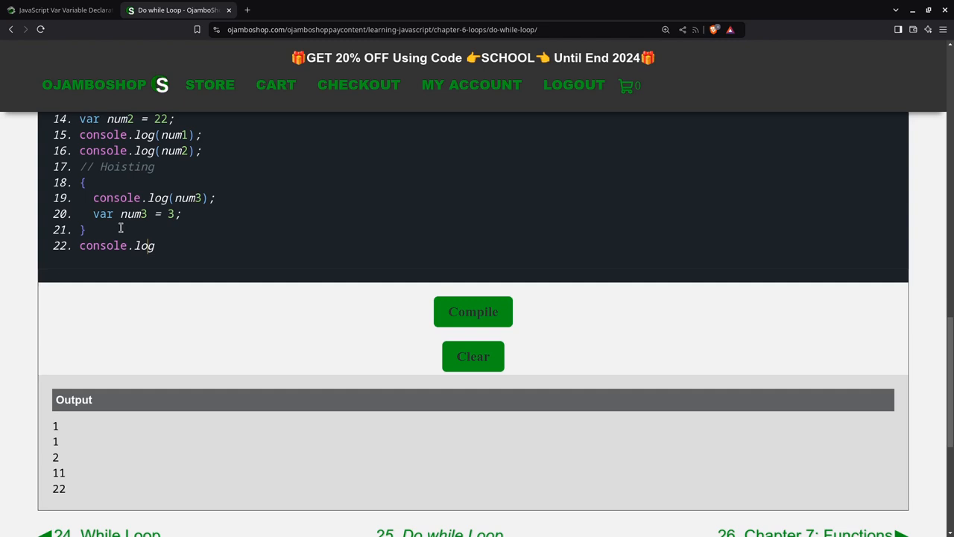
text((num3);)
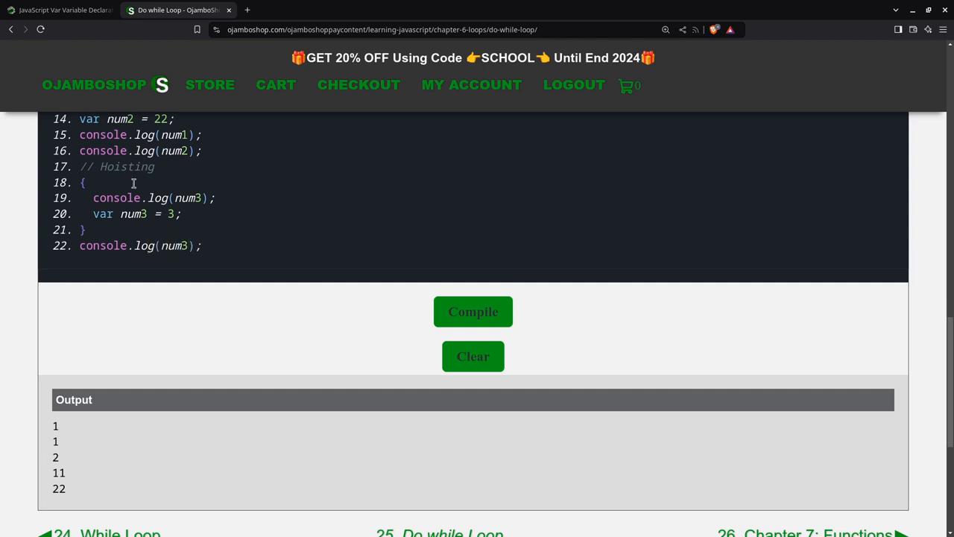
mouse_move(63, 528)
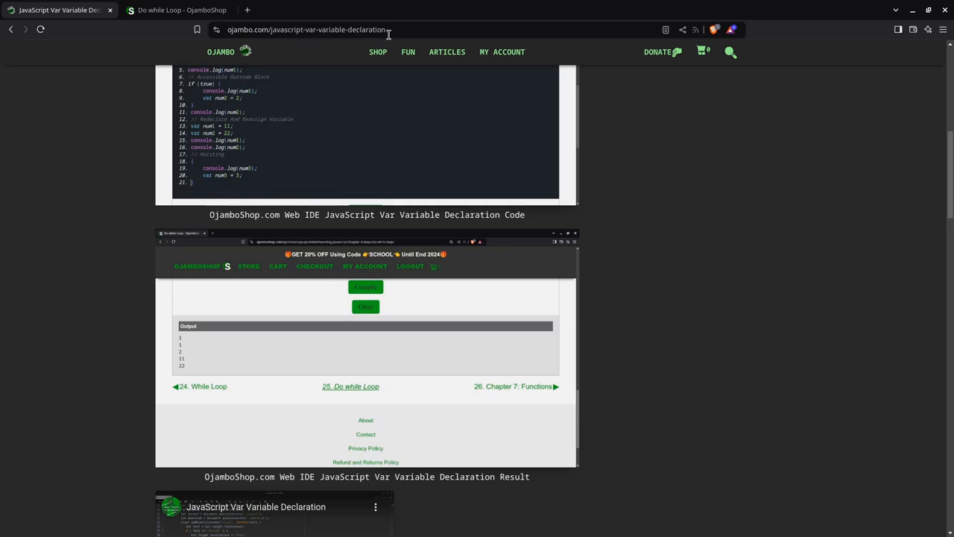
- Scroll the article past the code and result screenshots, video, Usage and Open Source notes to the course ad
scroll(down, 3)
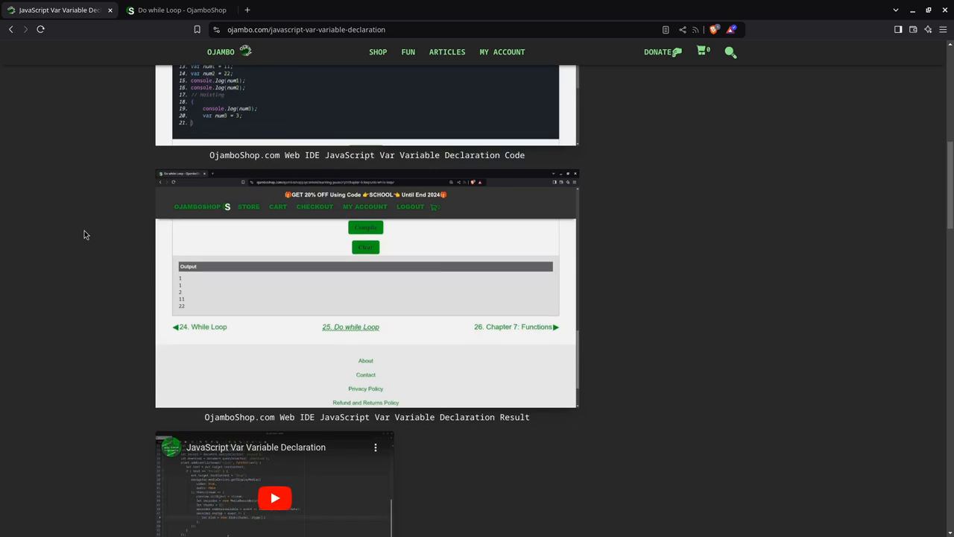
scroll(down, 3)
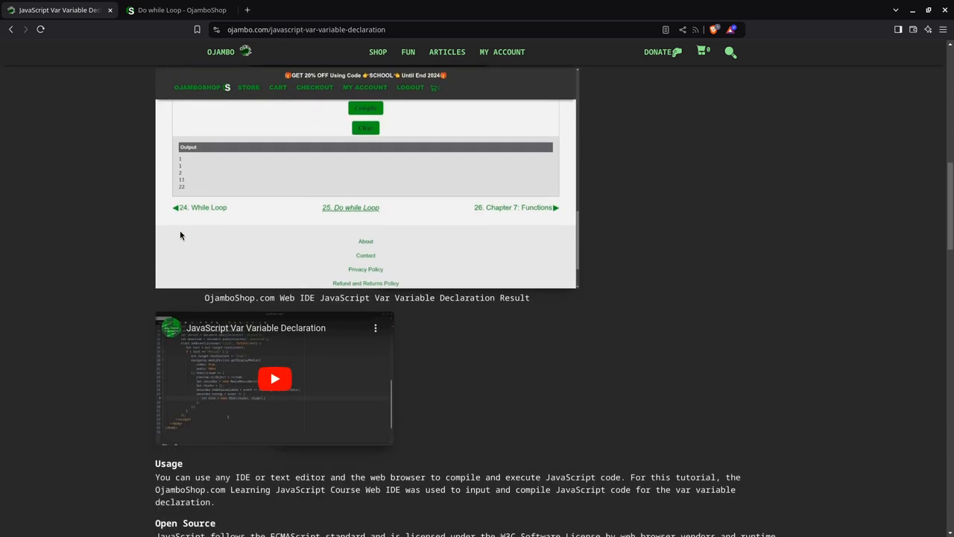
scroll(down, 3)
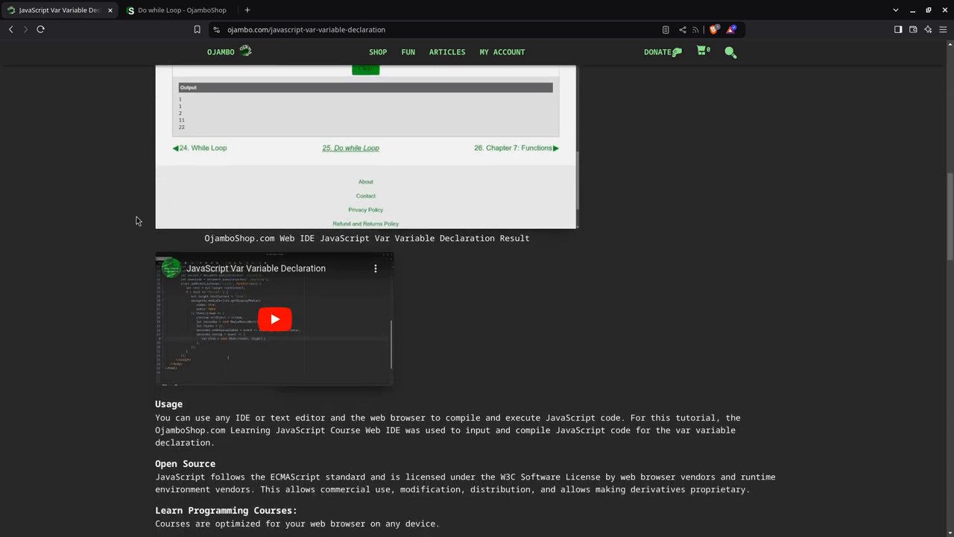
scroll(down, 3)
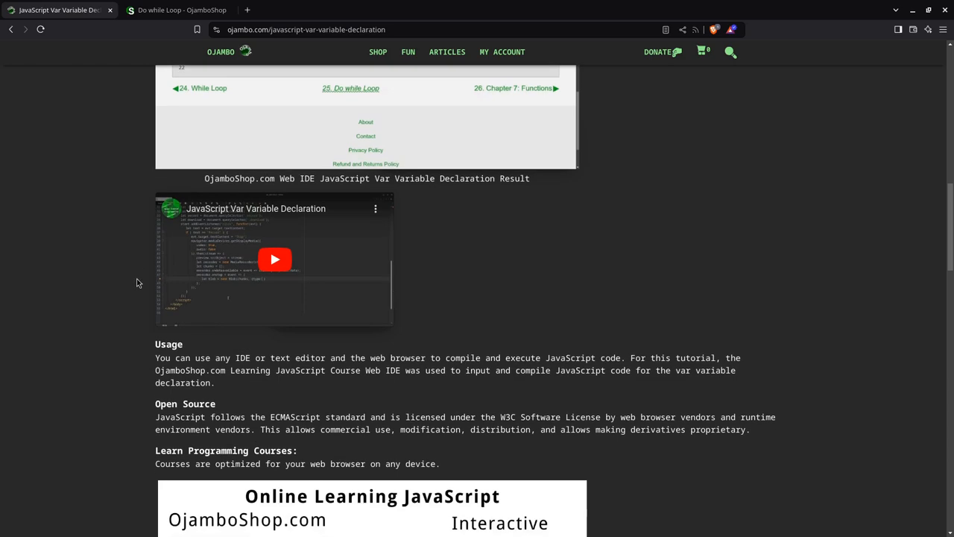
mouse_move(209, 233)
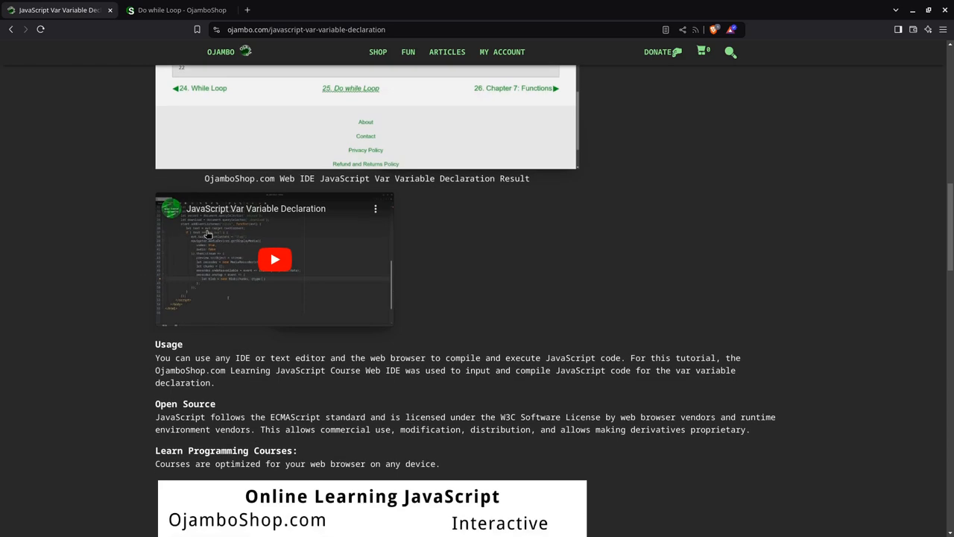
scroll(down, 3)
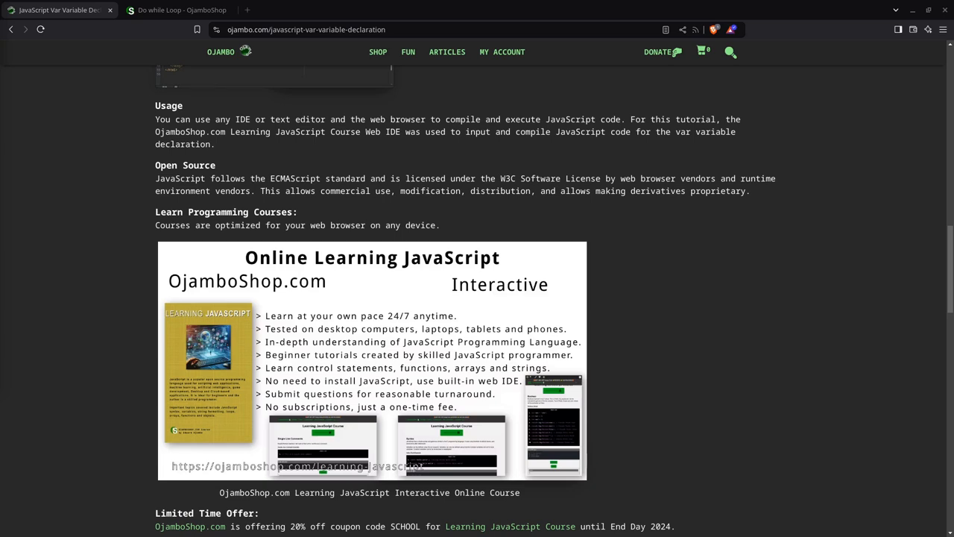
scroll(down, 3)
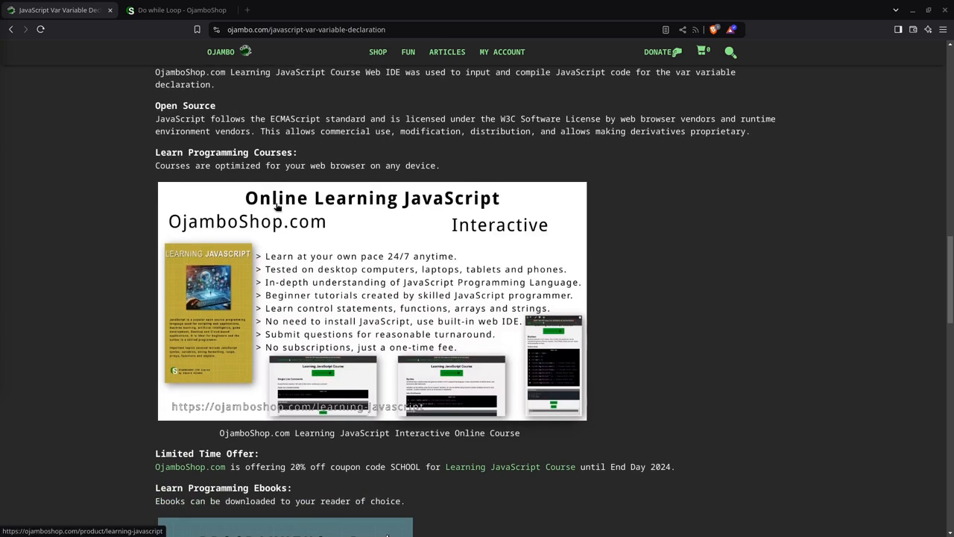
mouse_move(246, 207)
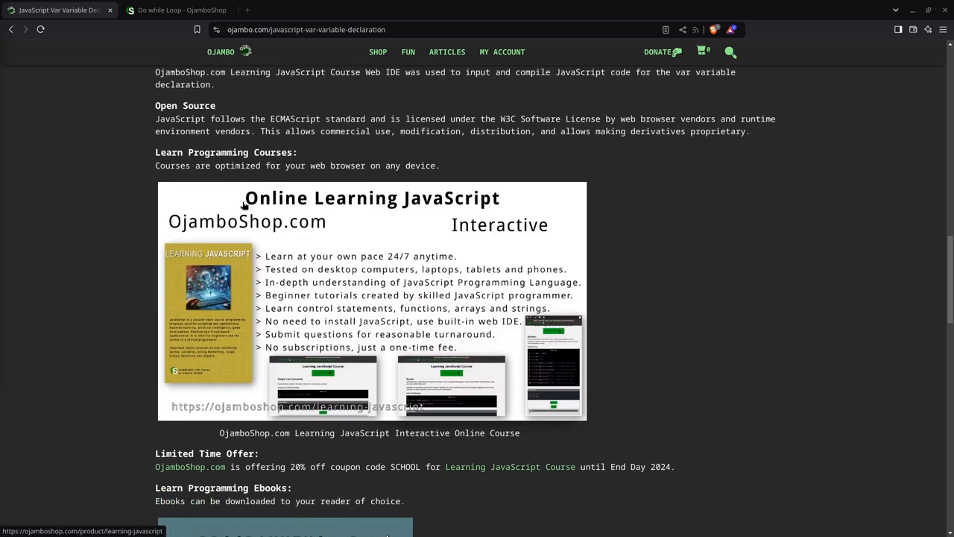
mouse_move(306, 226)
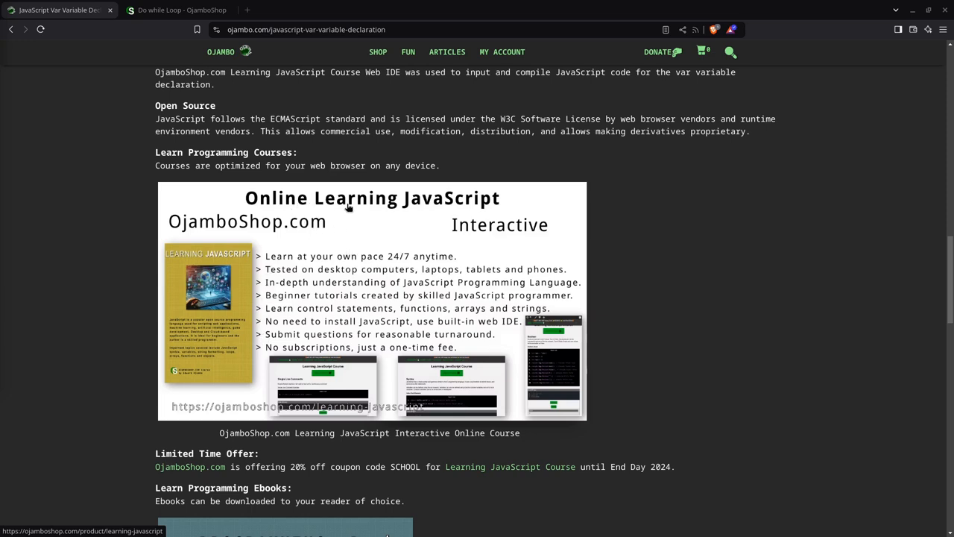
mouse_move(319, 234)
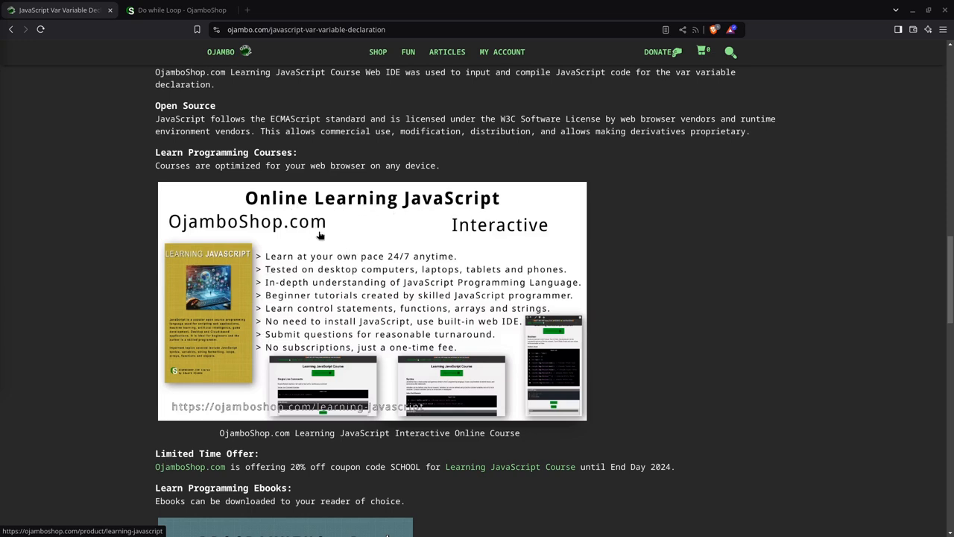
scroll(down, 3)
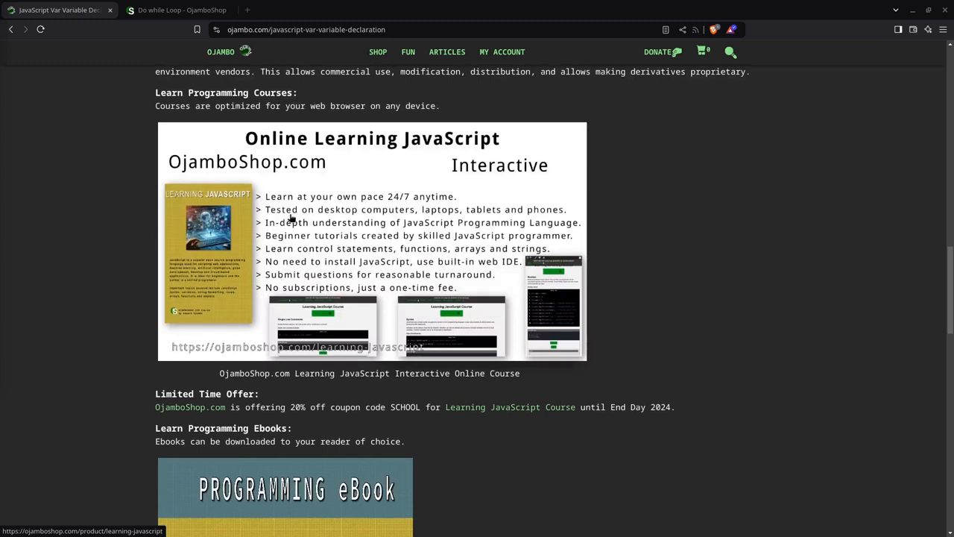
mouse_move(291, 220)
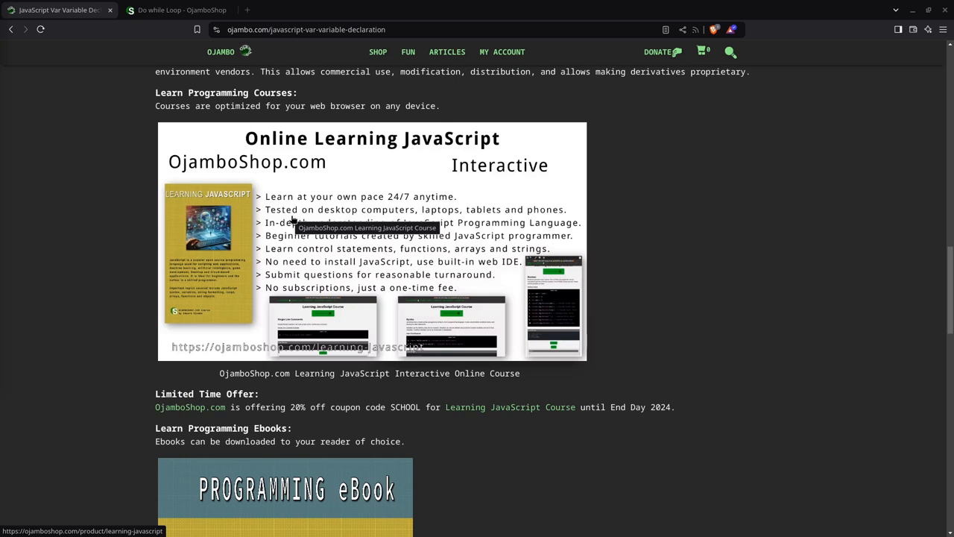
mouse_move(292, 367)
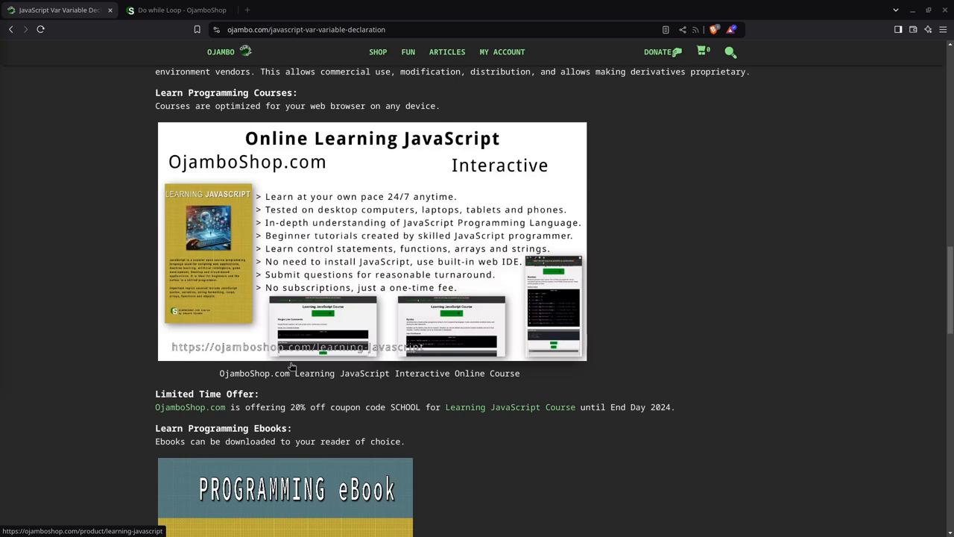
mouse_move(325, 408)
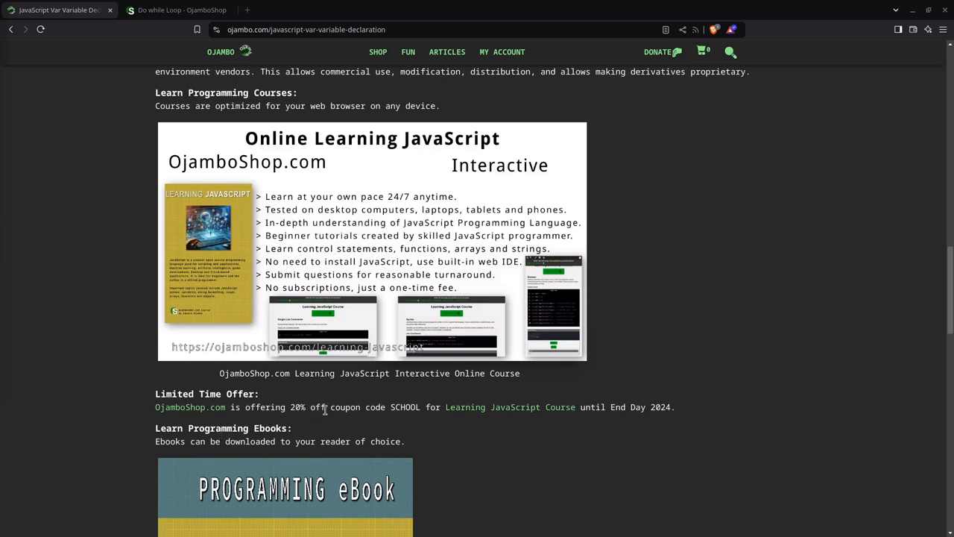
- Select the coupon code SCHOOL in the Limited Time Offer, then scroll to the Learn Programming Ebooks section
double_click(406, 407)
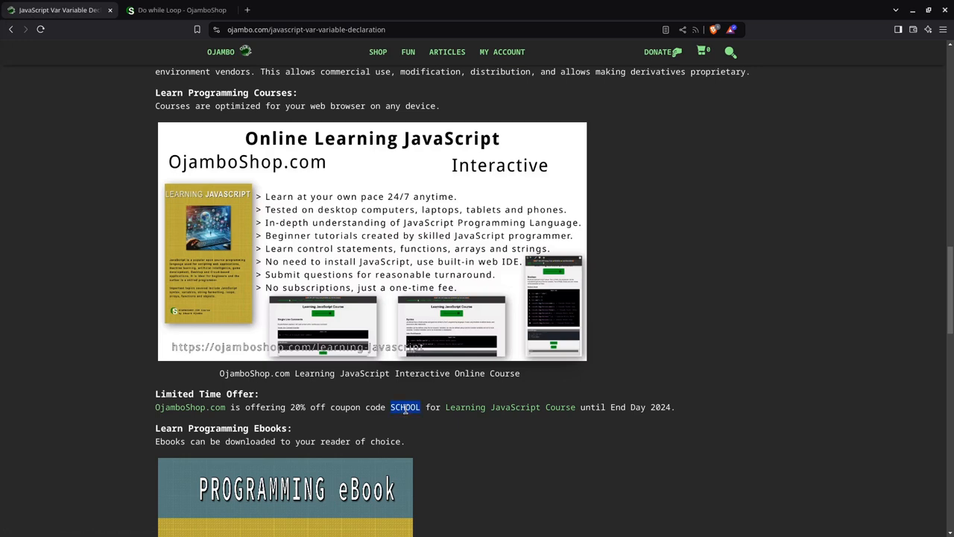
mouse_move(609, 419)
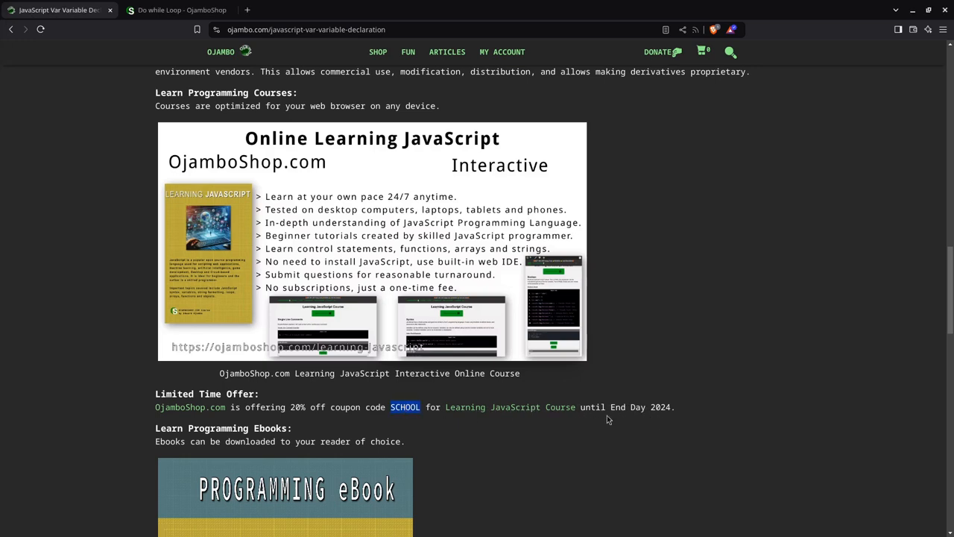
mouse_move(280, 424)
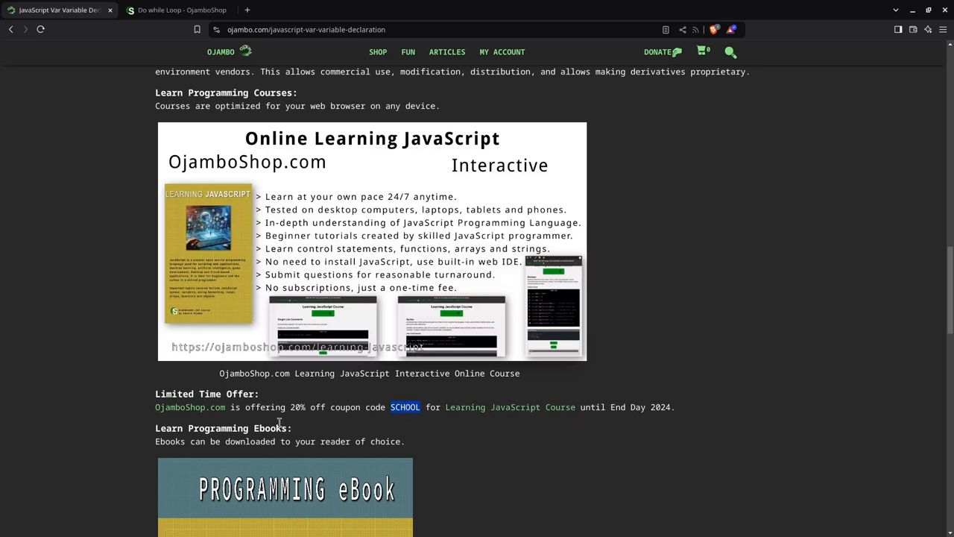
mouse_move(328, 409)
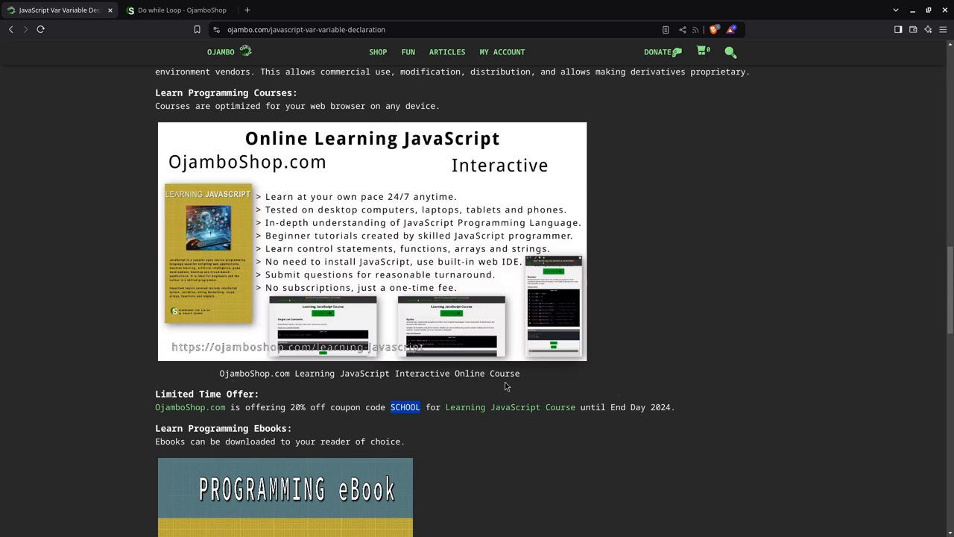
scroll(down, 3)
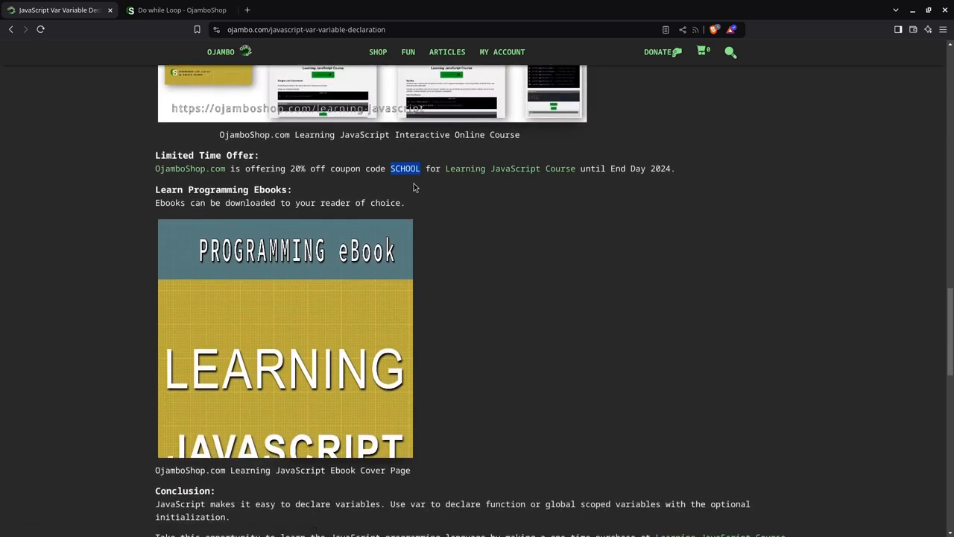
mouse_move(625, 179)
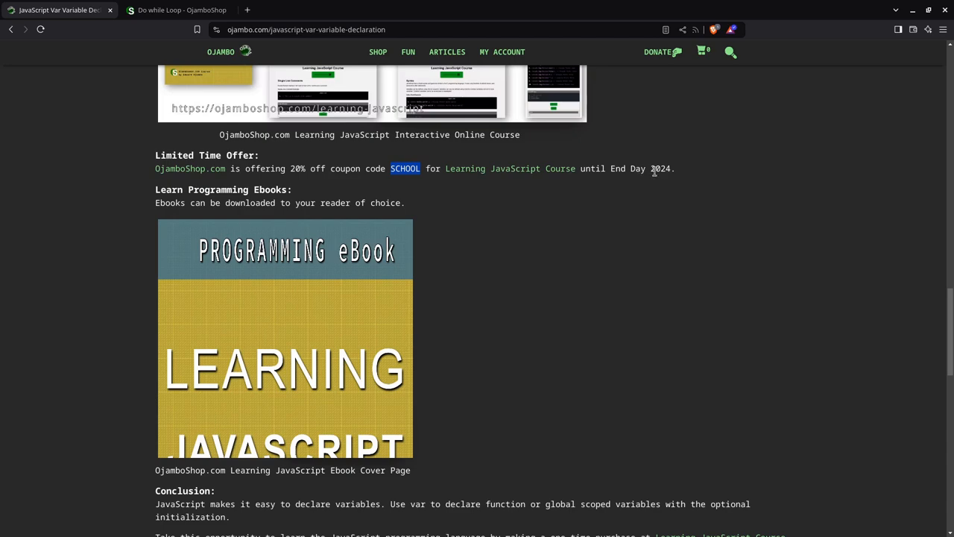
mouse_move(176, 203)
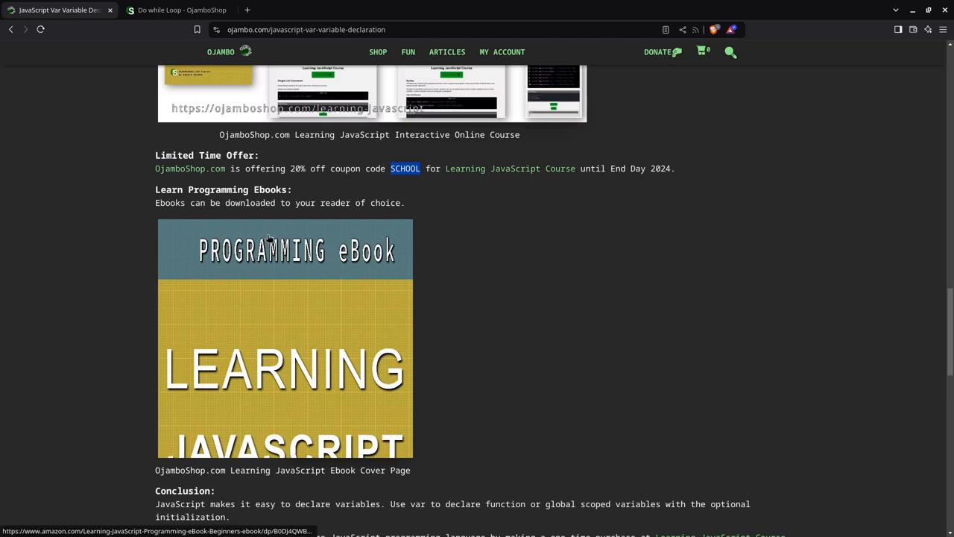
mouse_move(282, 242)
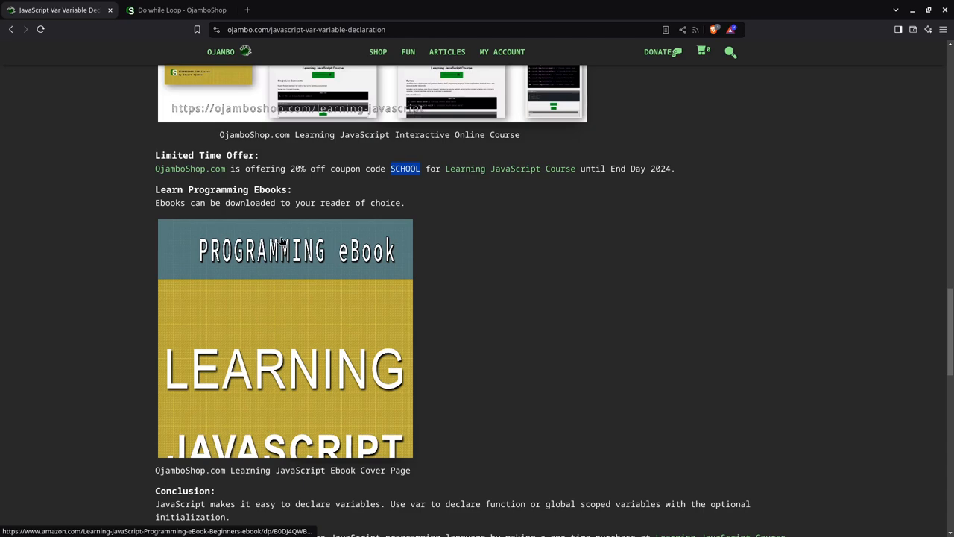
mouse_move(346, 319)
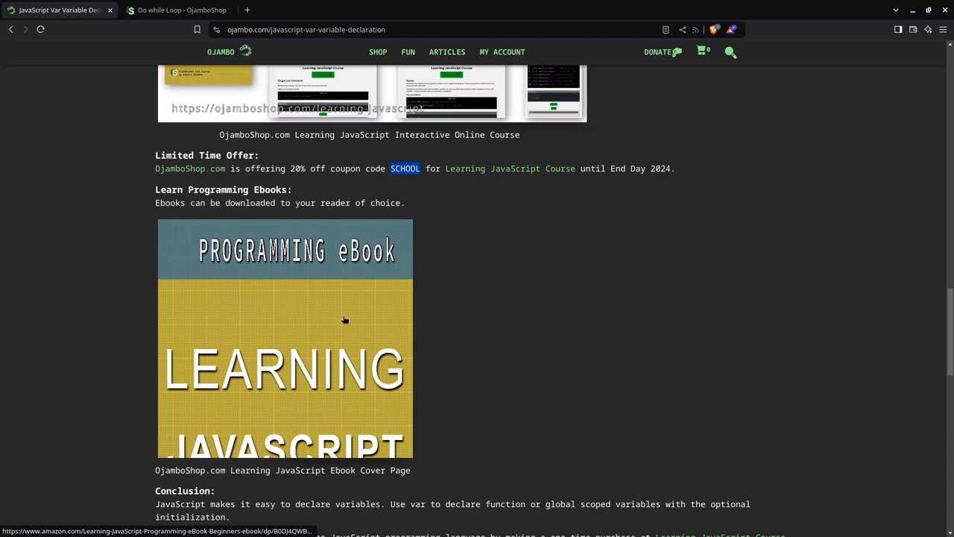
mouse_move(289, 370)
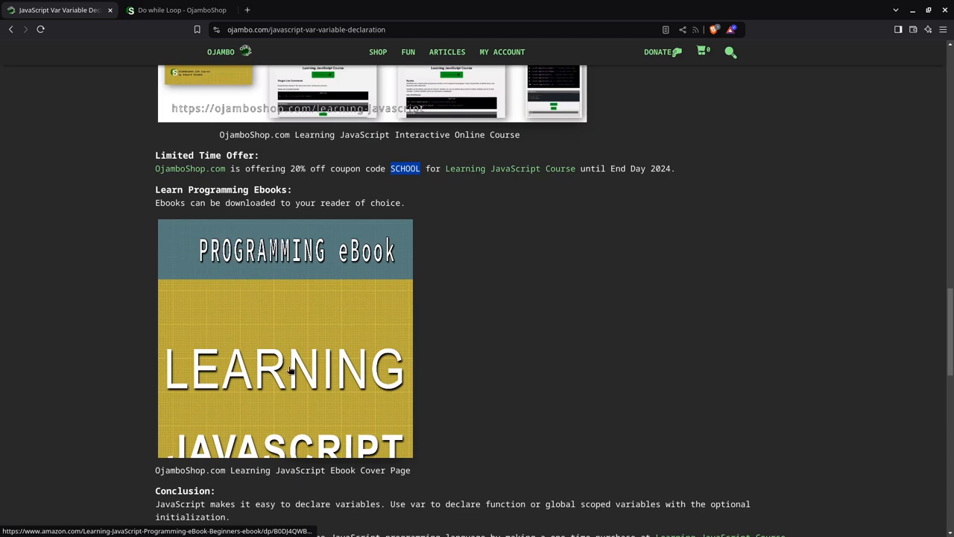
mouse_move(296, 428)
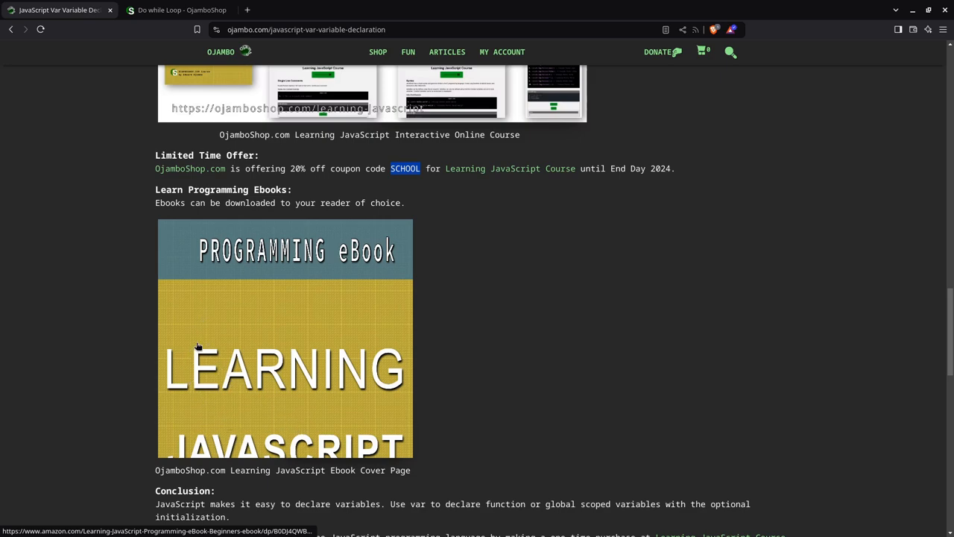
mouse_move(230, 311)
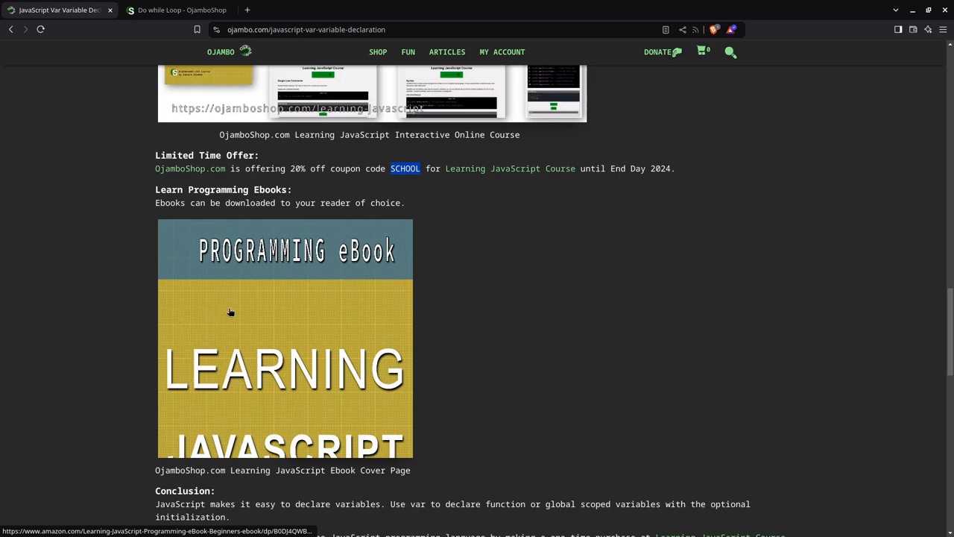
scroll(down, 3)
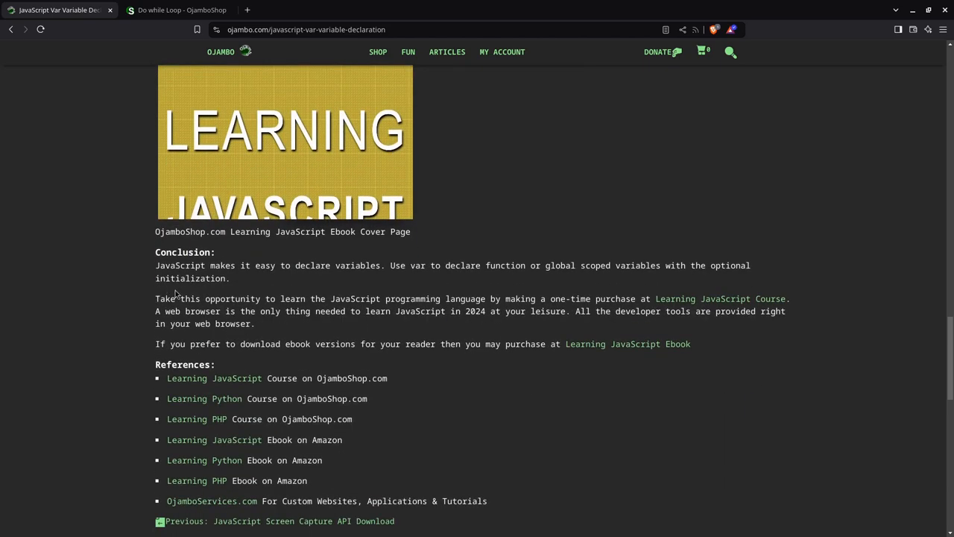
mouse_move(200, 359)
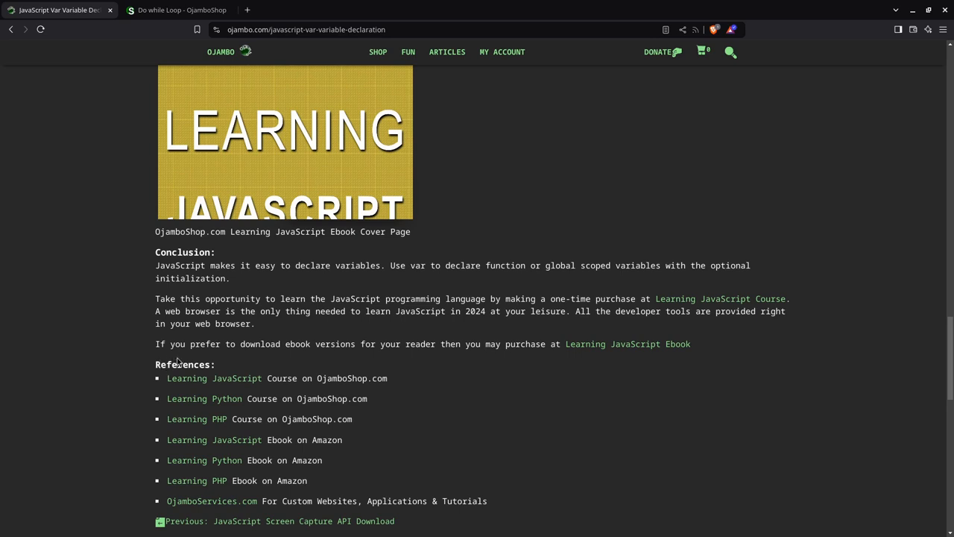
mouse_move(191, 370)
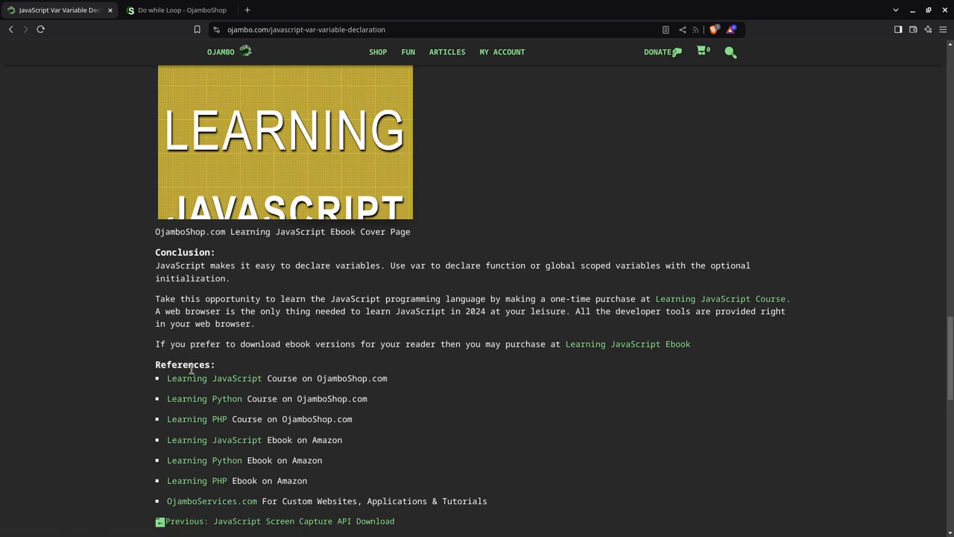
mouse_move(355, 383)
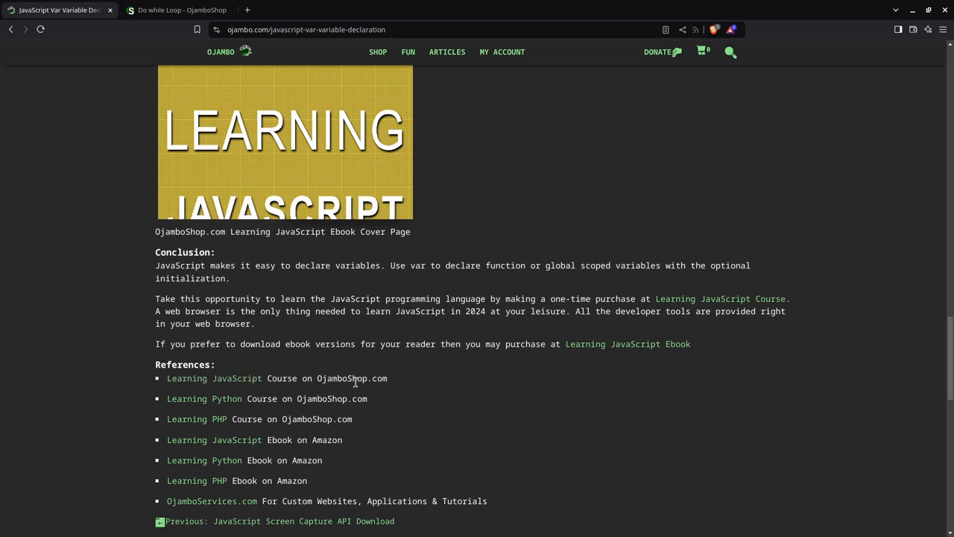
scroll(down, 3)
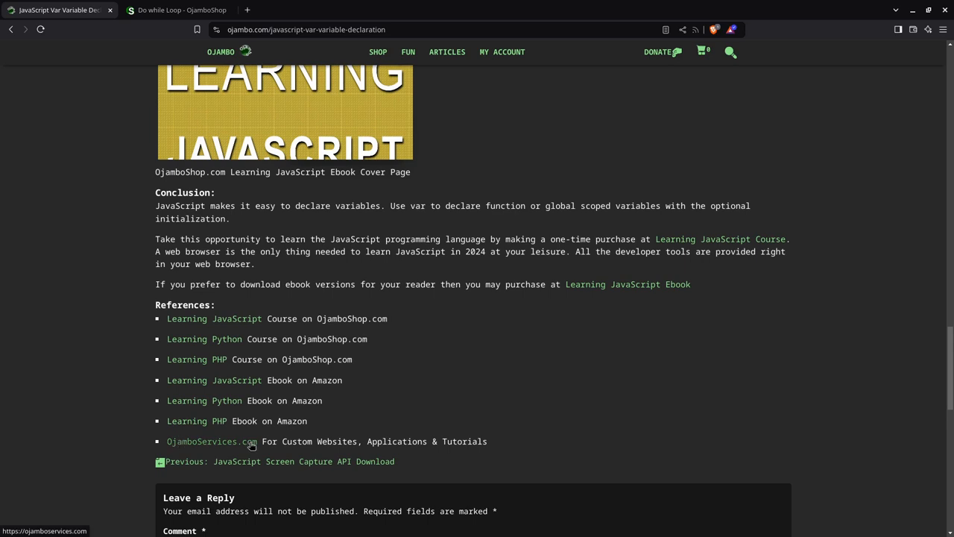
mouse_move(394, 312)
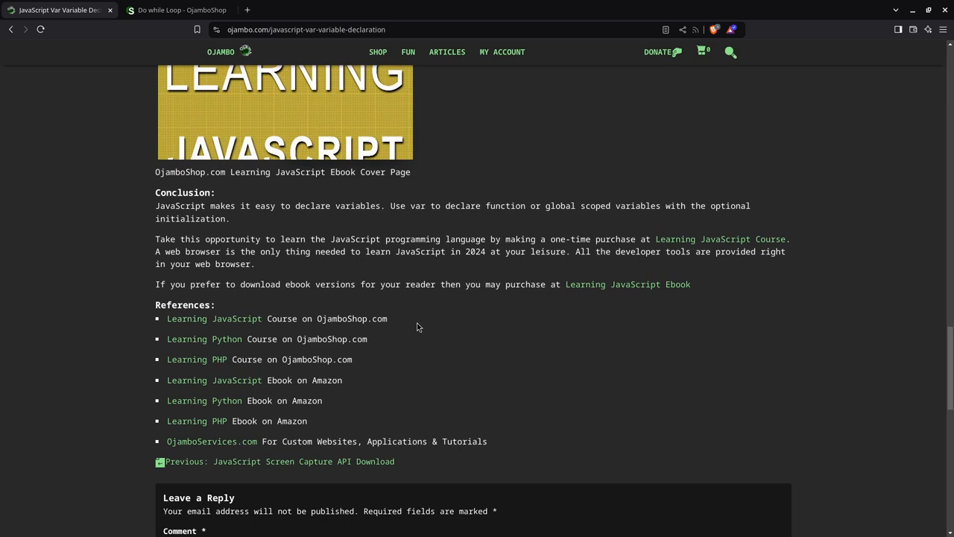
mouse_move(409, 300)
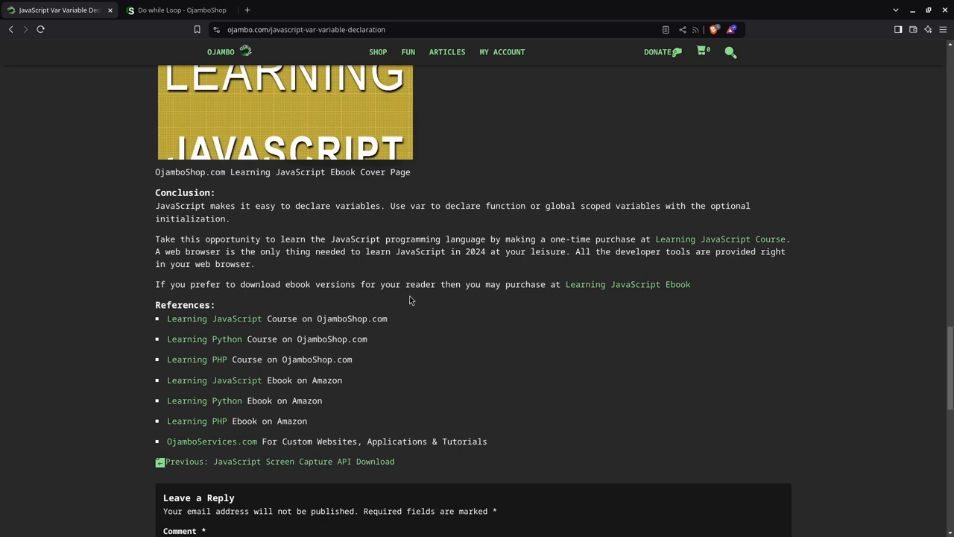
mouse_move(504, 340)
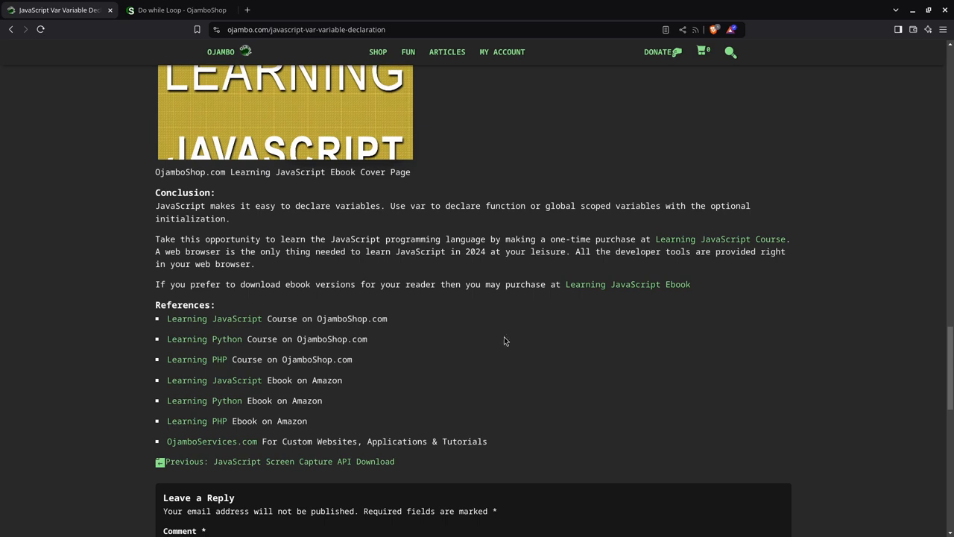
mouse_move(510, 341)
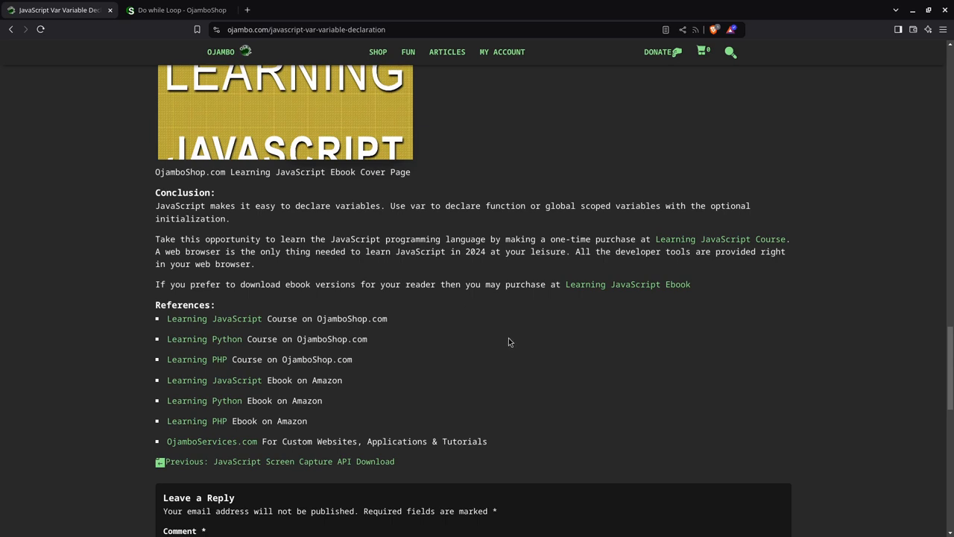
mouse_move(466, 316)
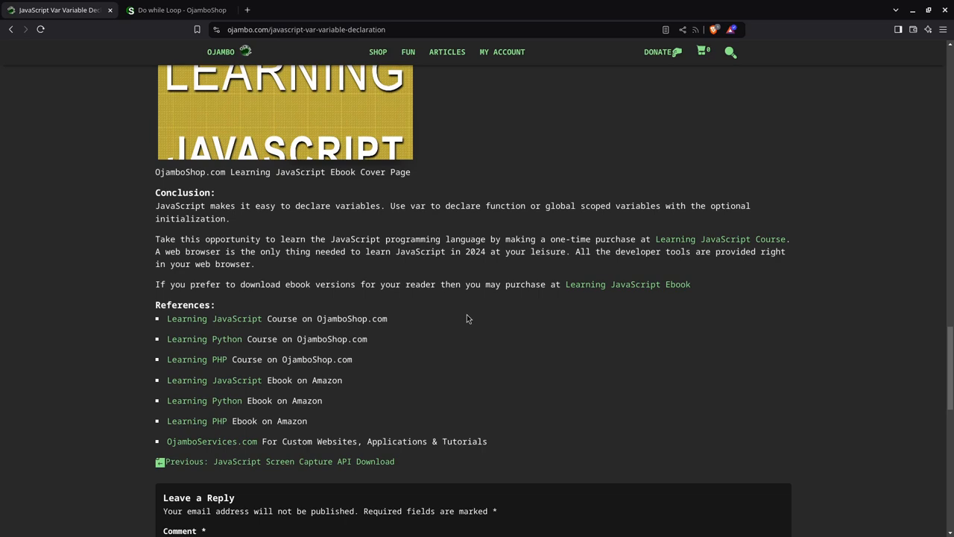
mouse_move(467, 319)
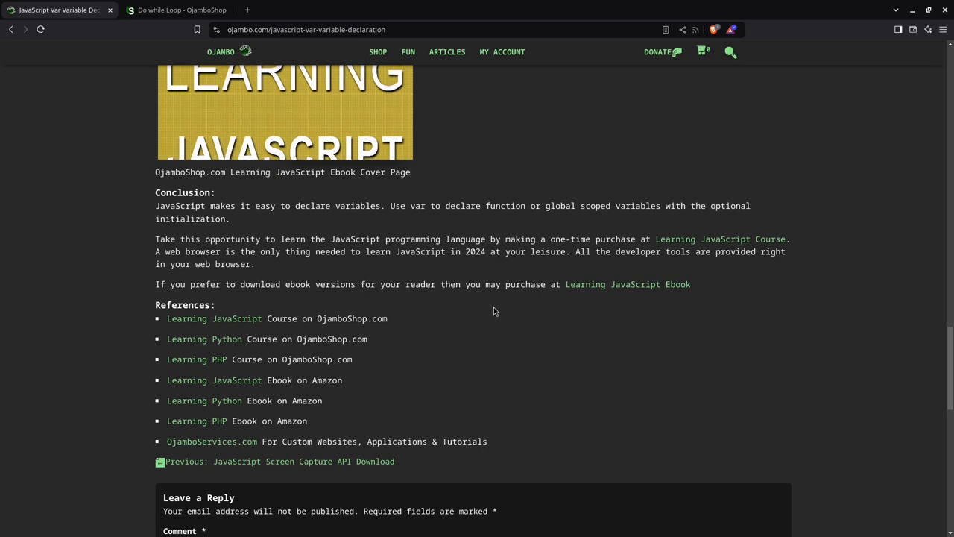
mouse_move(504, 299)
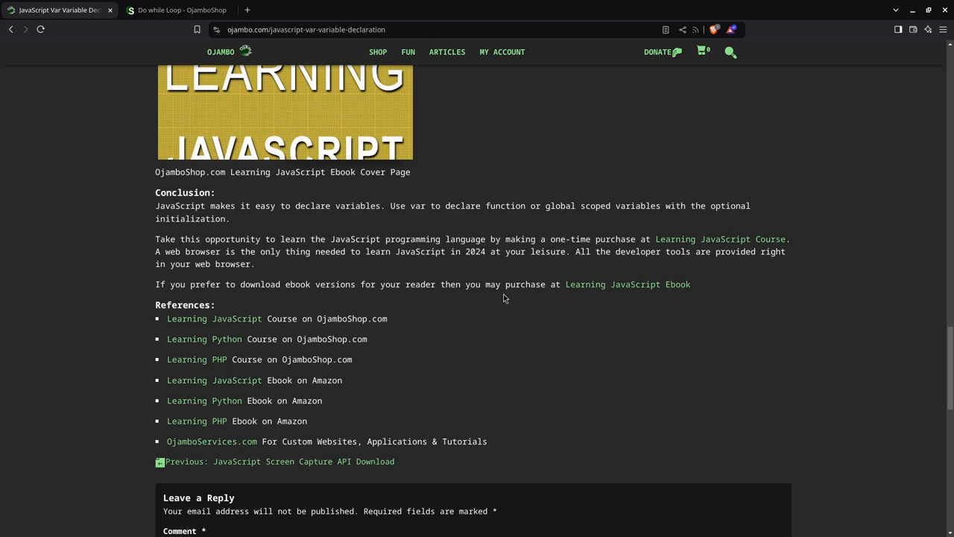